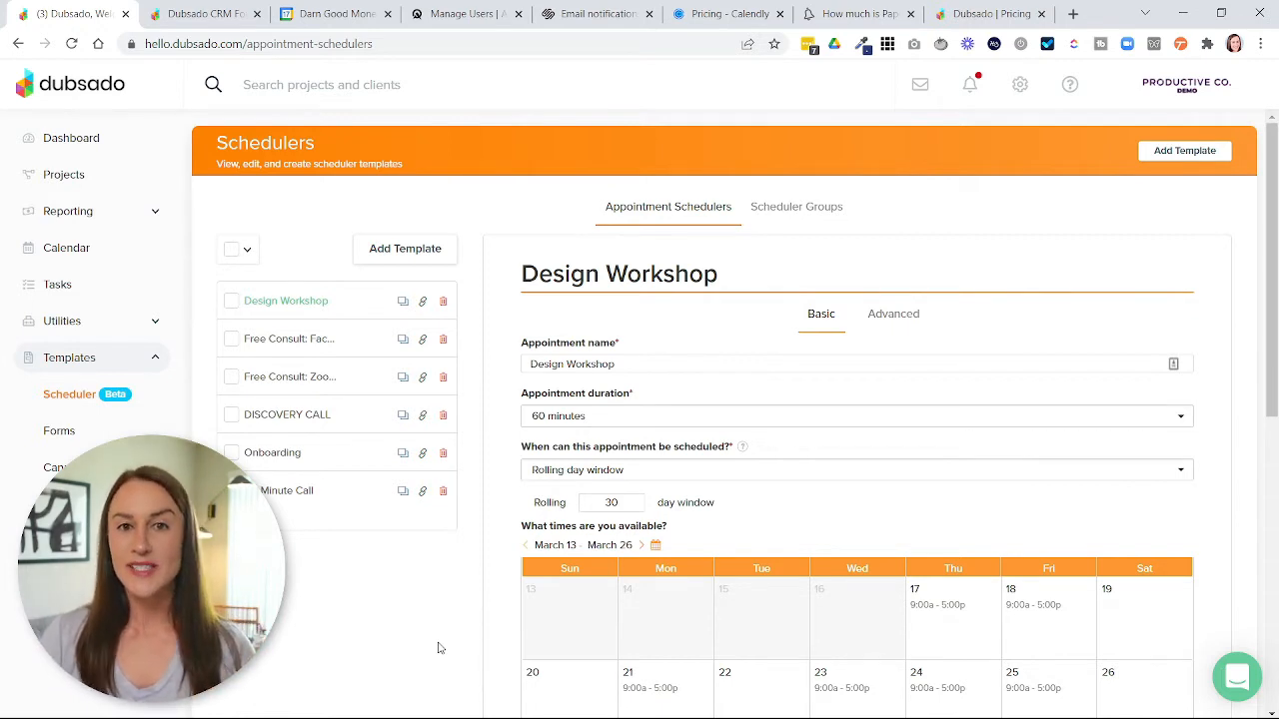
mouse_move(127, 346)
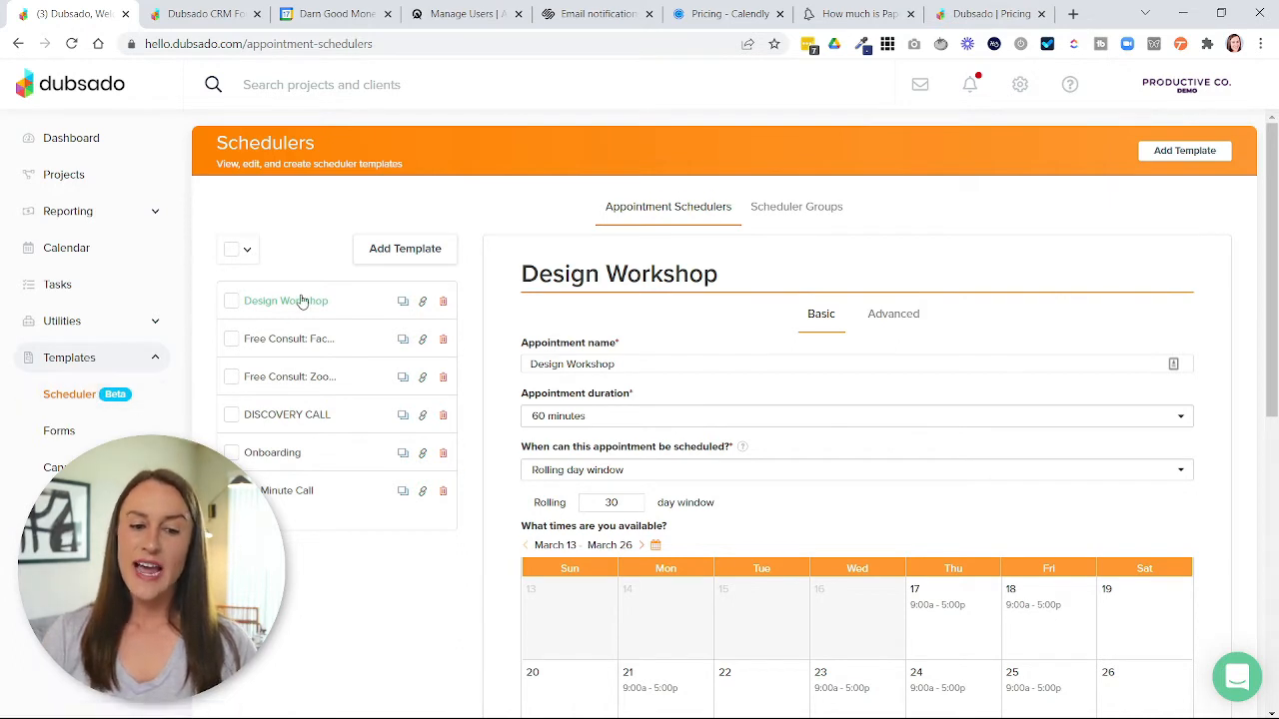
mouse_move(288, 491)
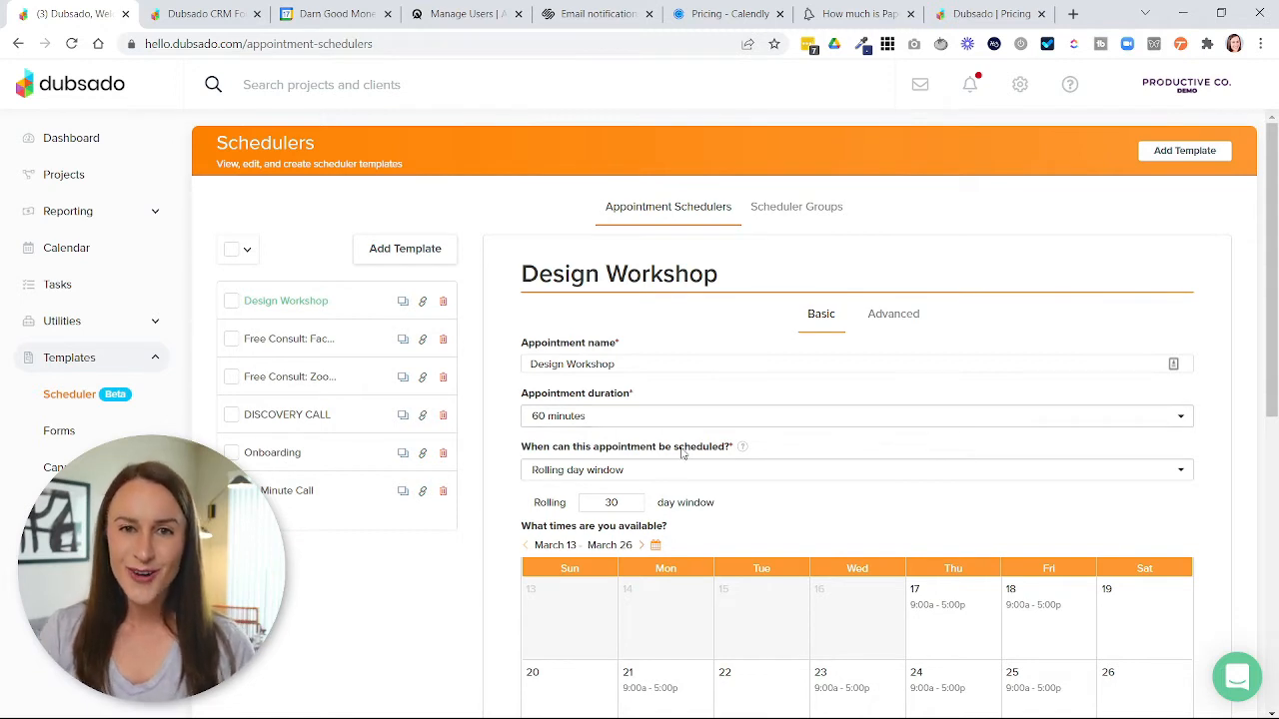
mouse_move(746, 509)
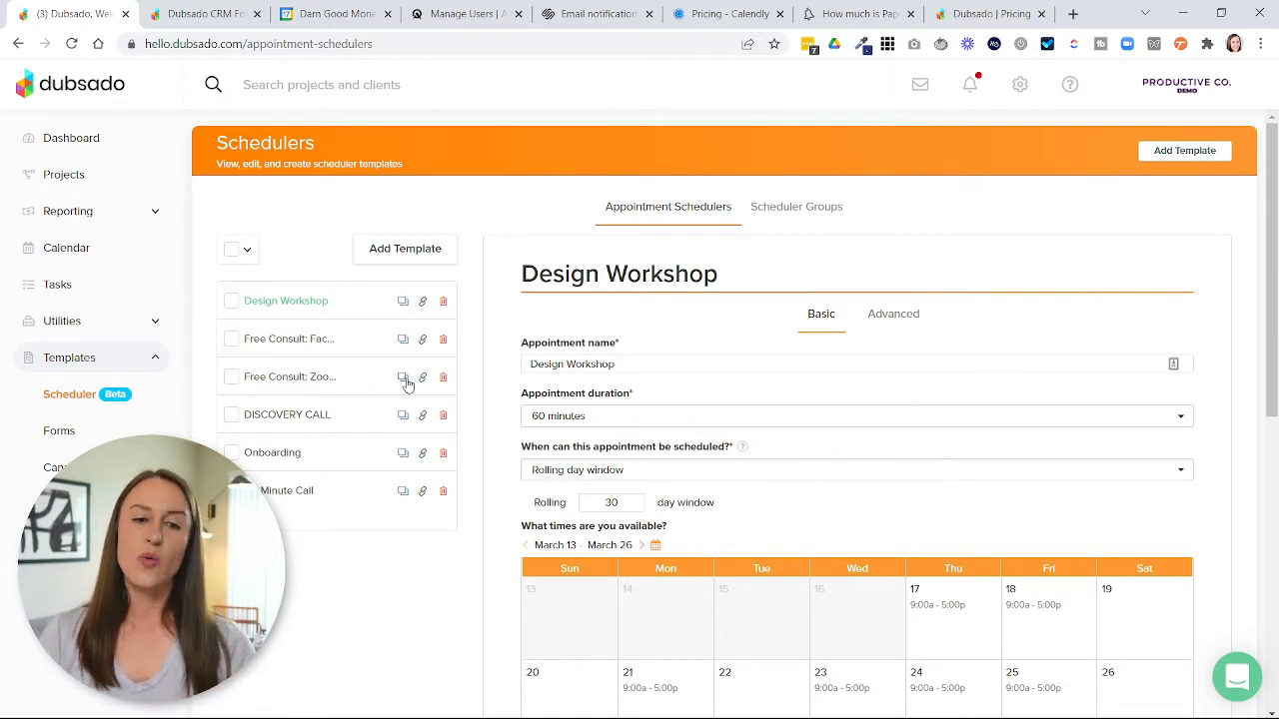
mouse_move(393, 504)
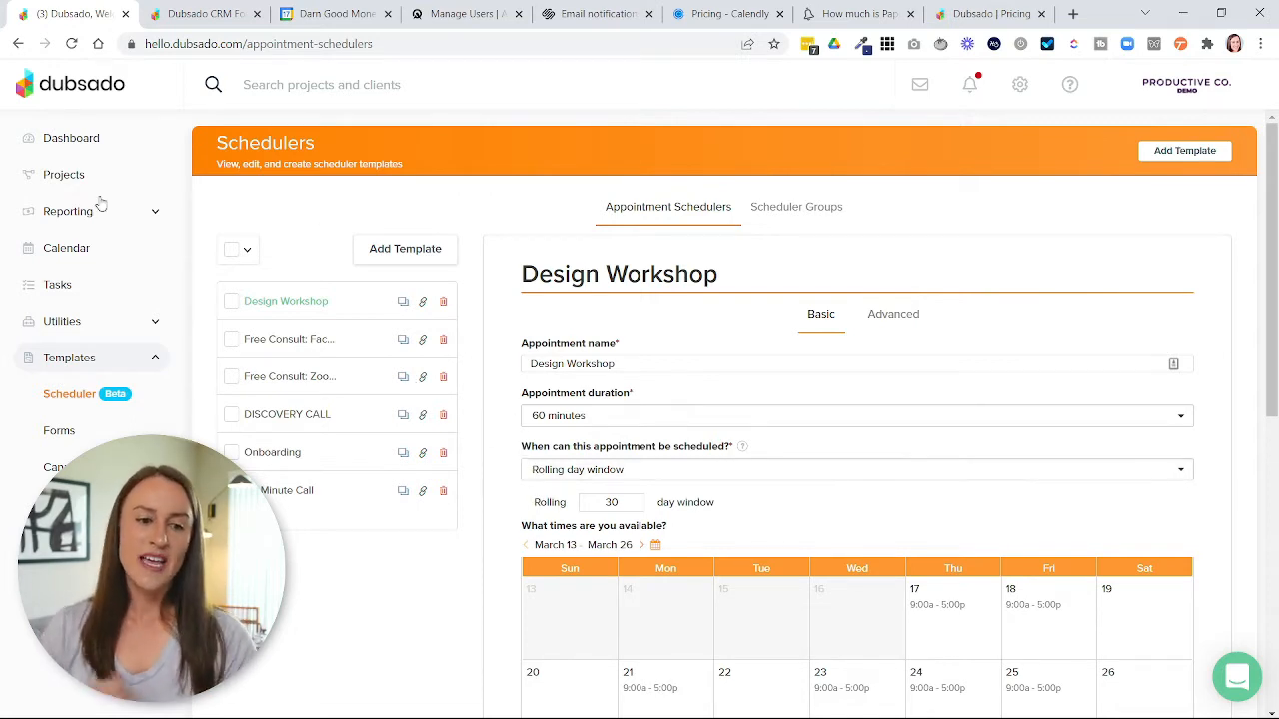
Step: Open the New Lead Capture Form project from the Projects list
left_click(63, 173)
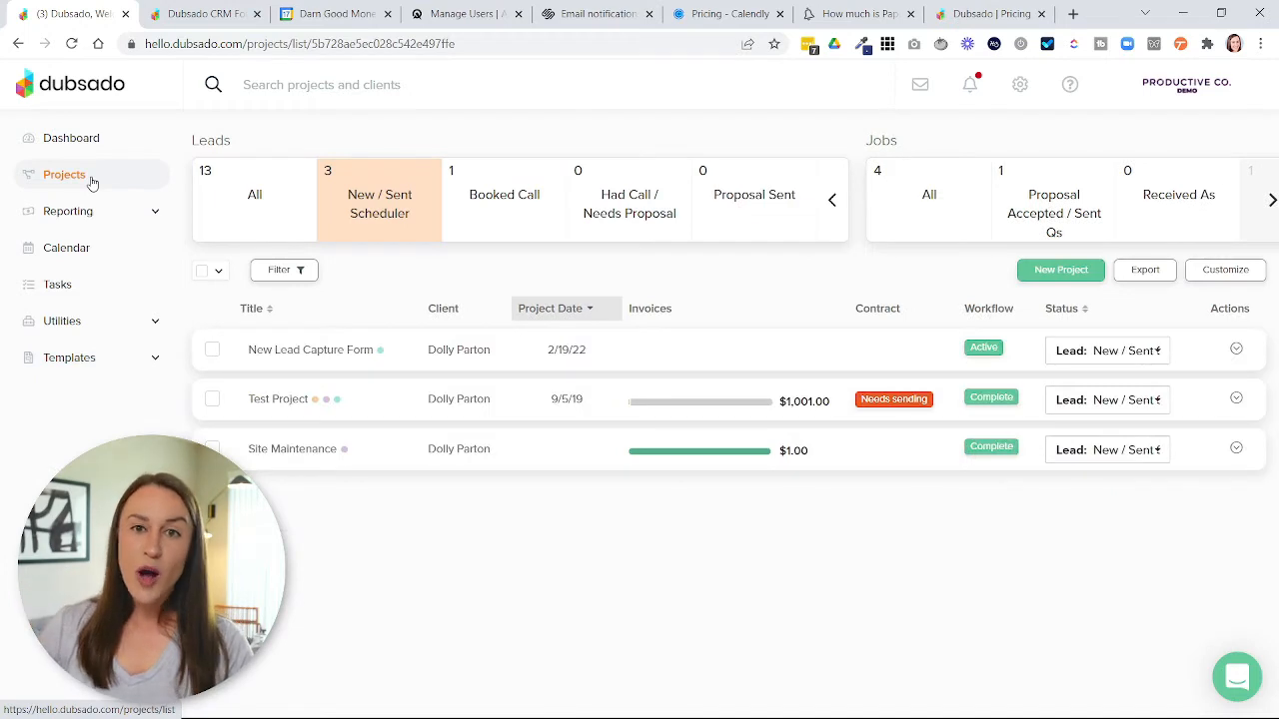
mouse_move(463, 369)
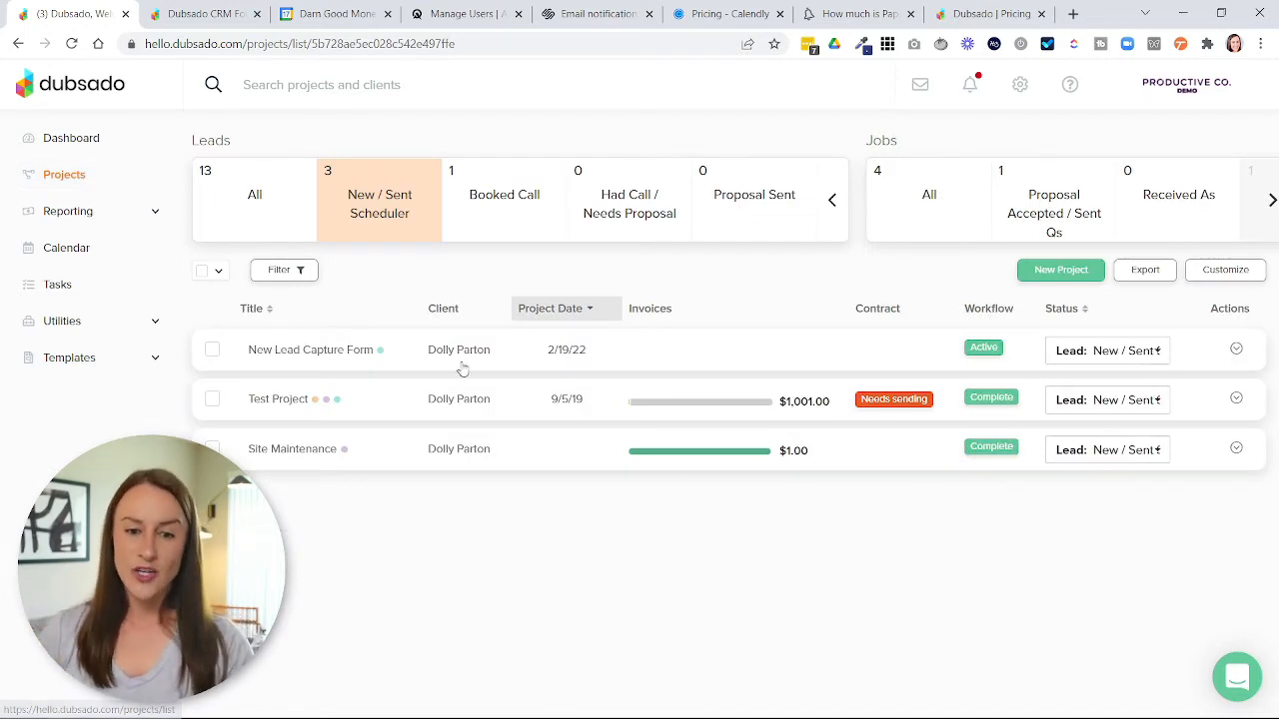
mouse_move(475, 546)
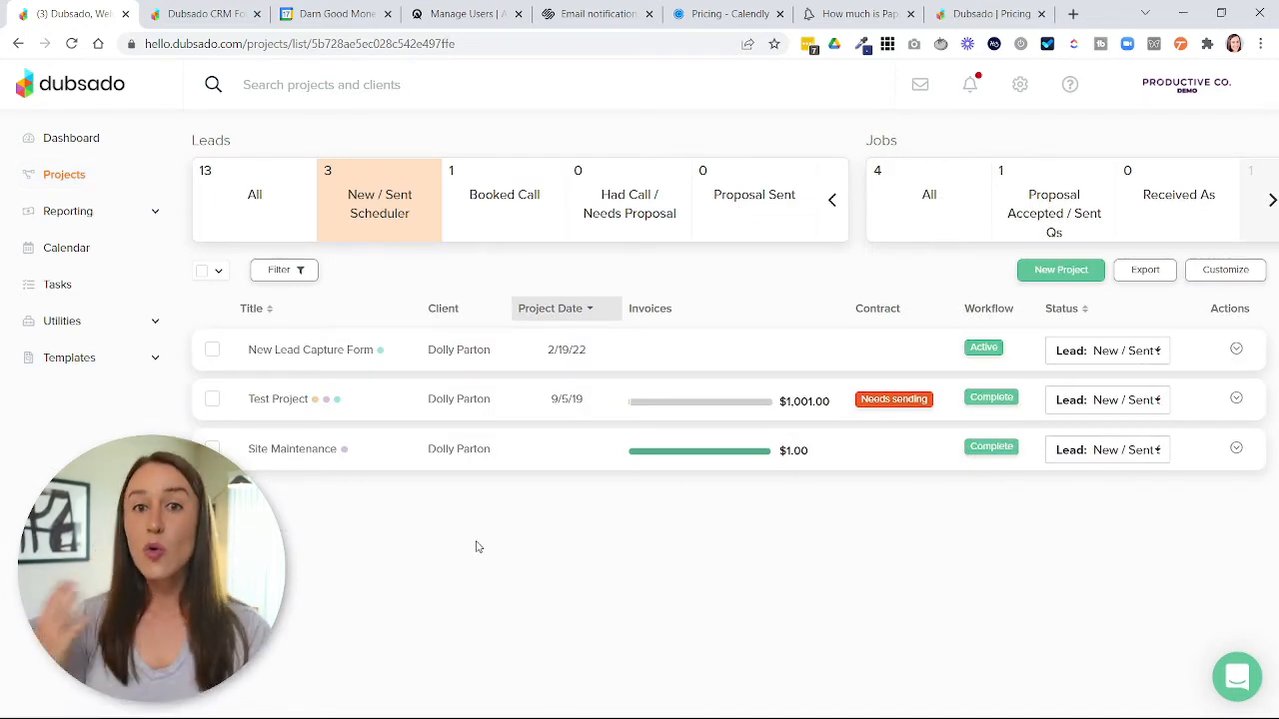
mouse_move(531, 365)
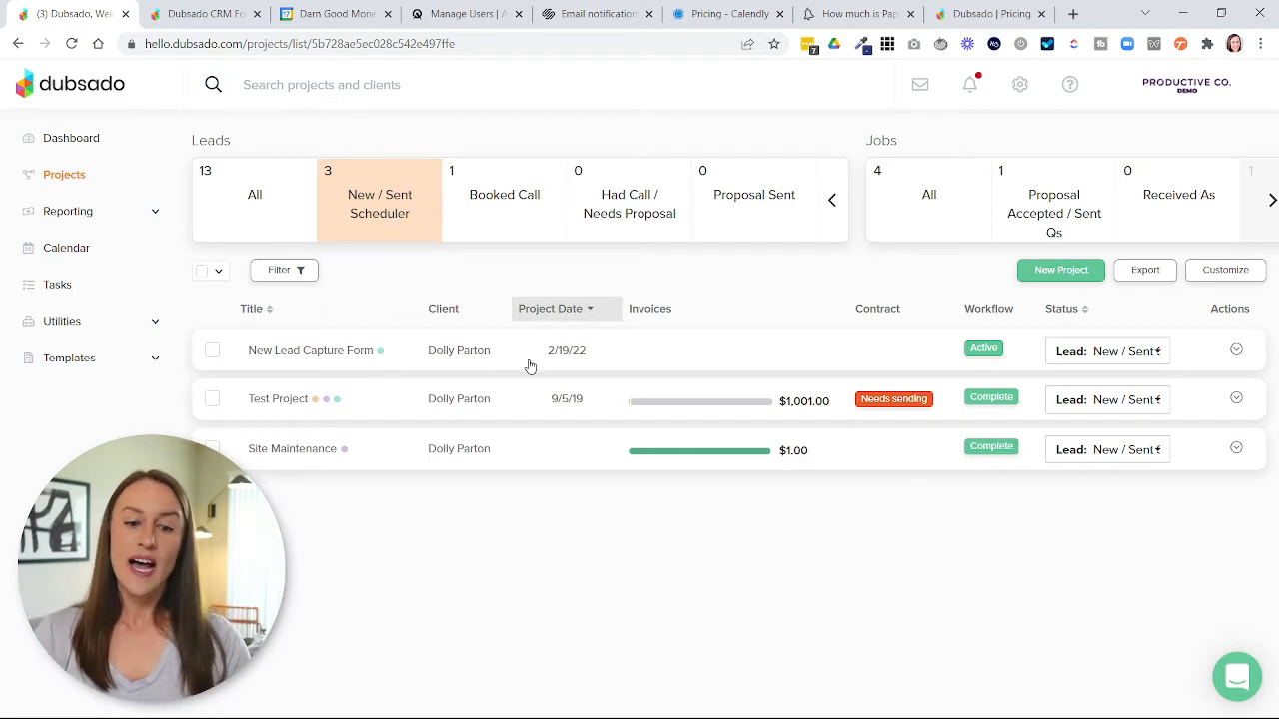
mouse_move(535, 365)
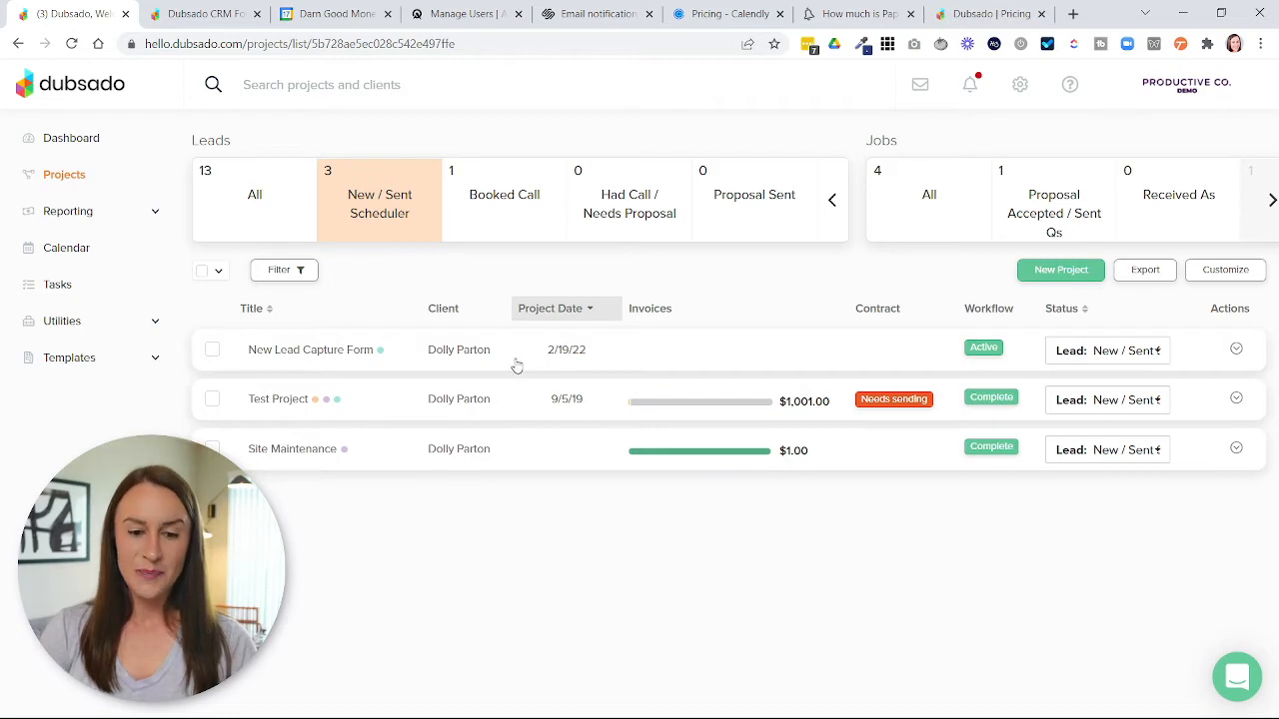
left_click(311, 349)
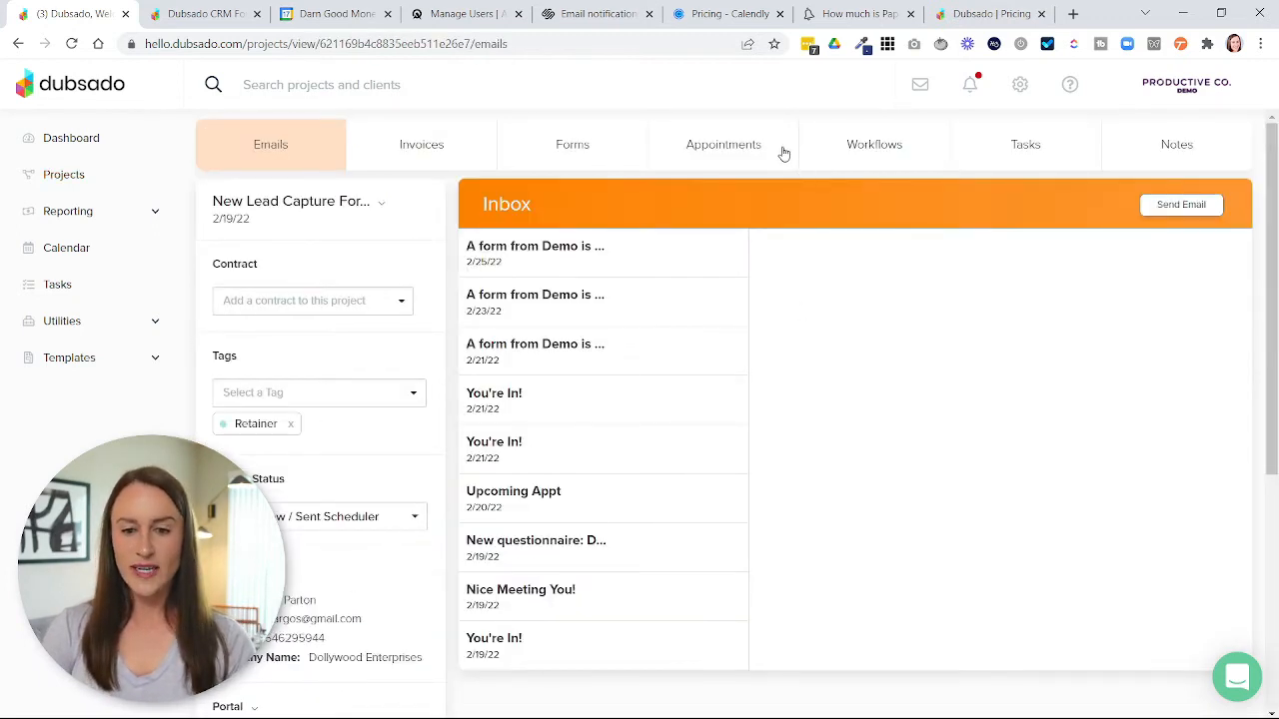
Step: Add the existing Design Workshop scheduler template to the project's appointments
left_click(723, 144)
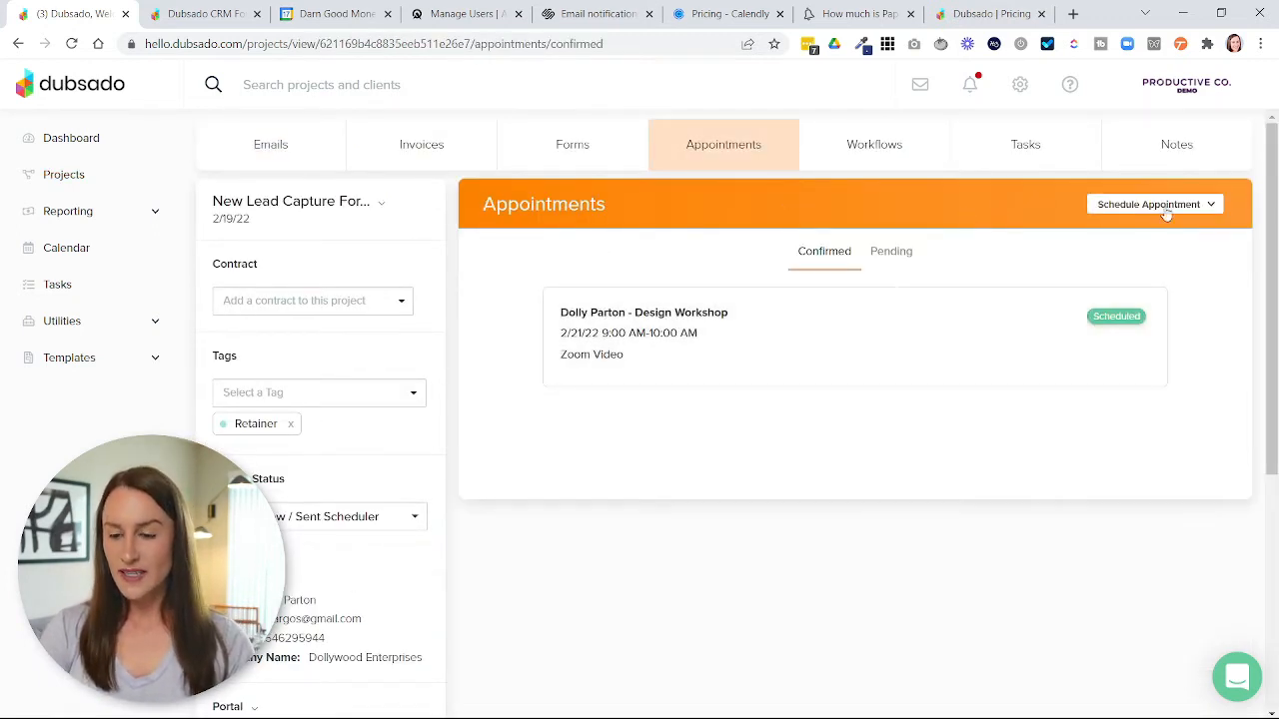
left_click(1153, 204)
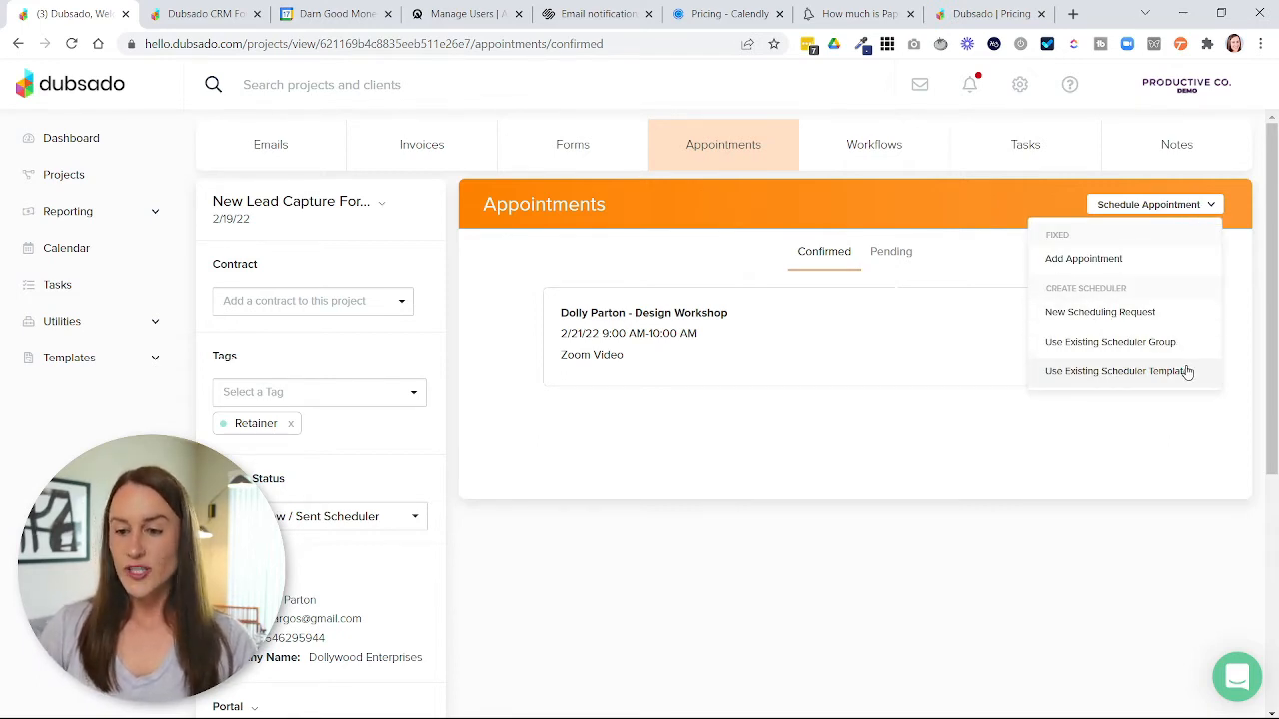
mouse_move(1183, 375)
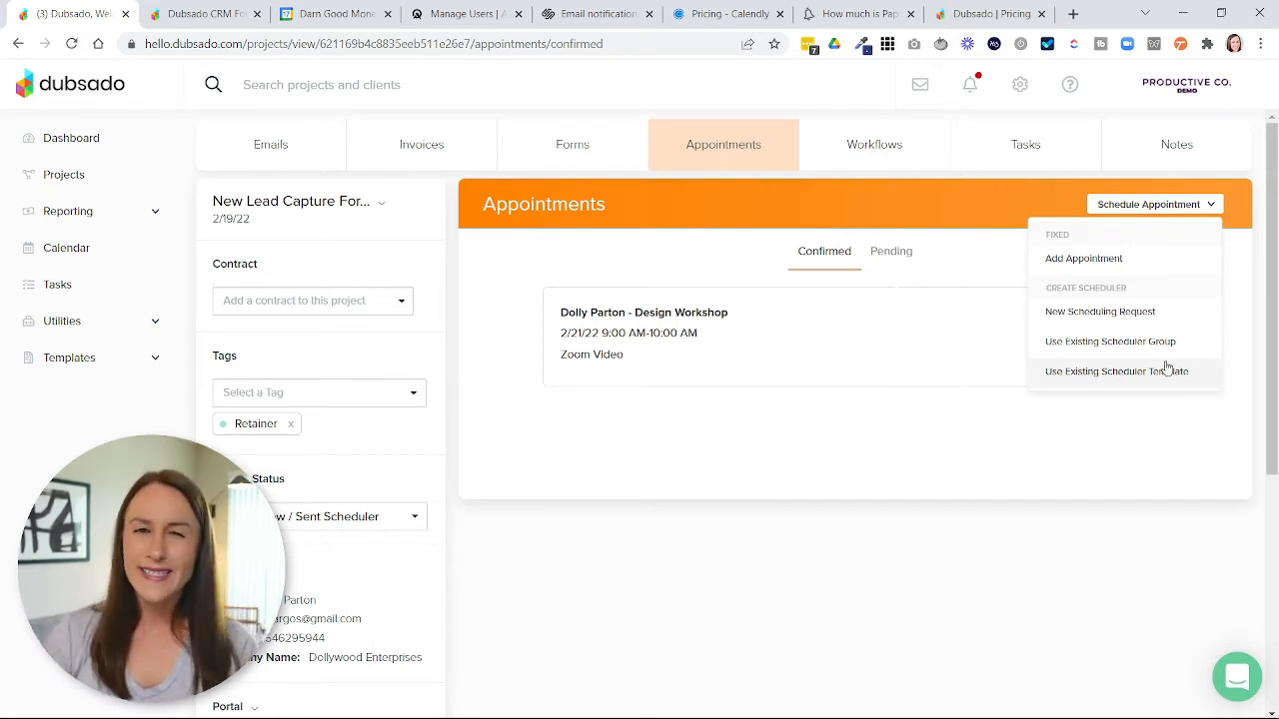
mouse_move(1176, 383)
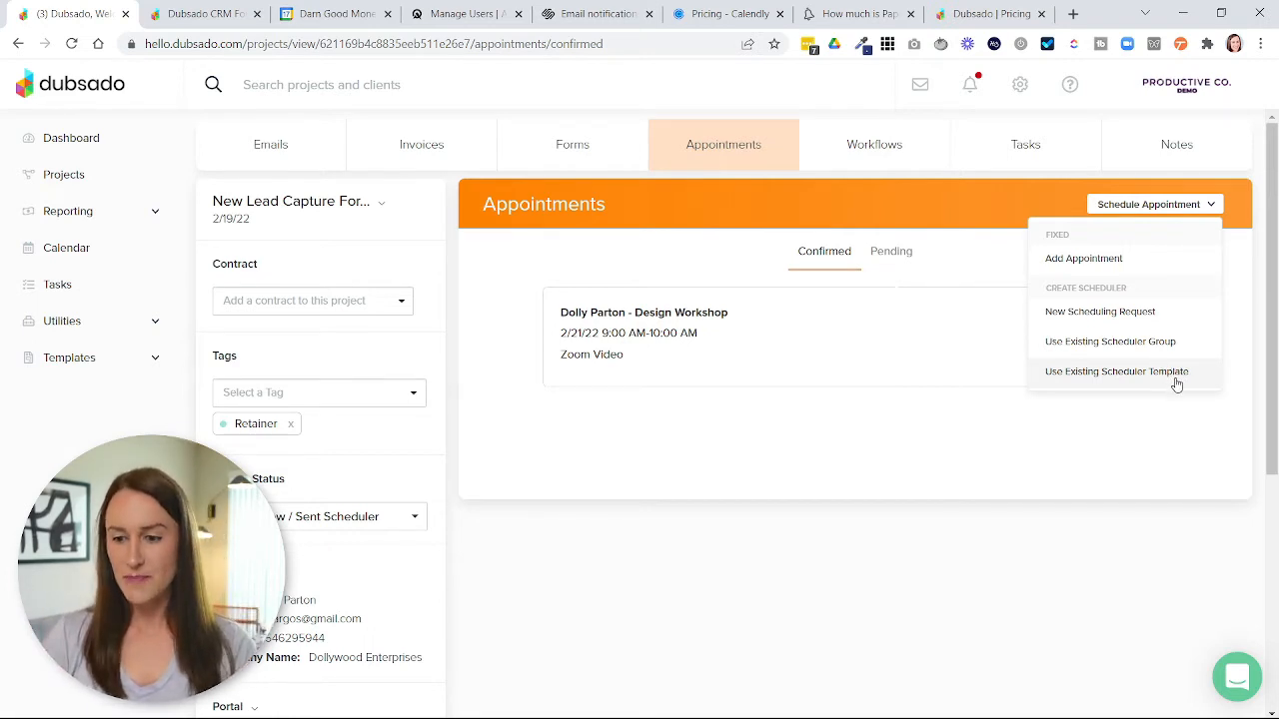
left_click(1116, 371)
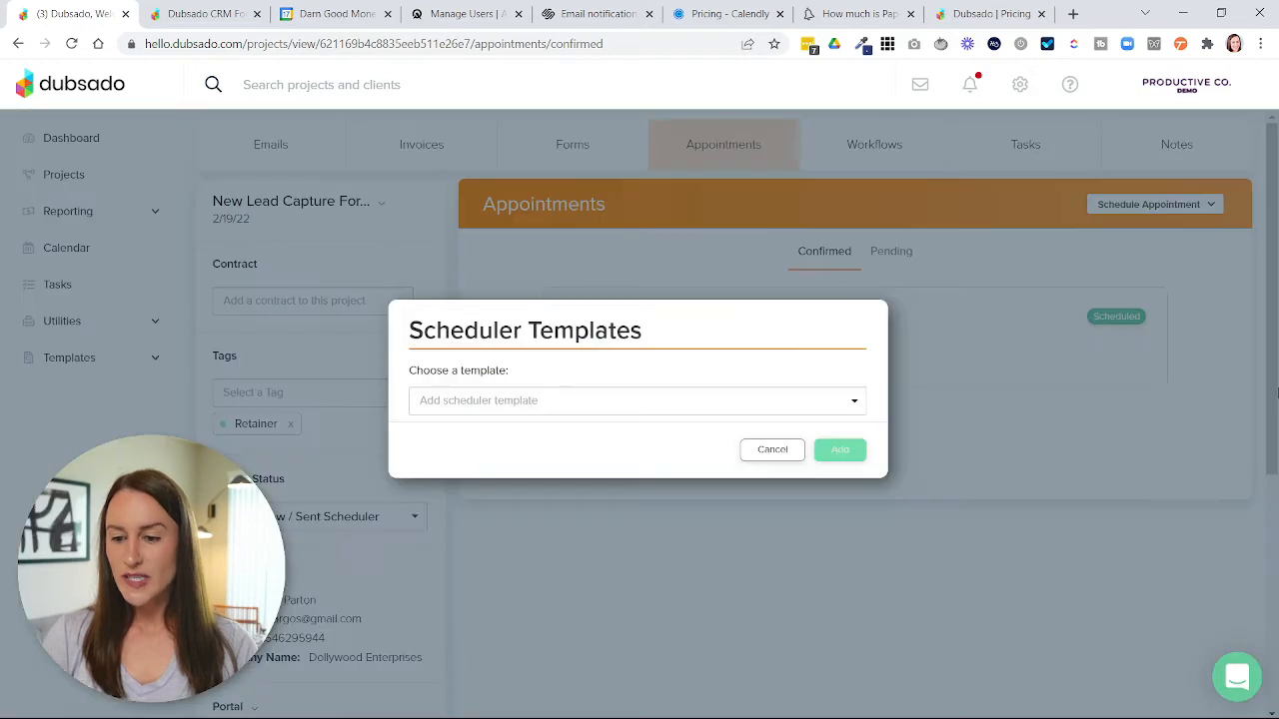
left_click(637, 400)
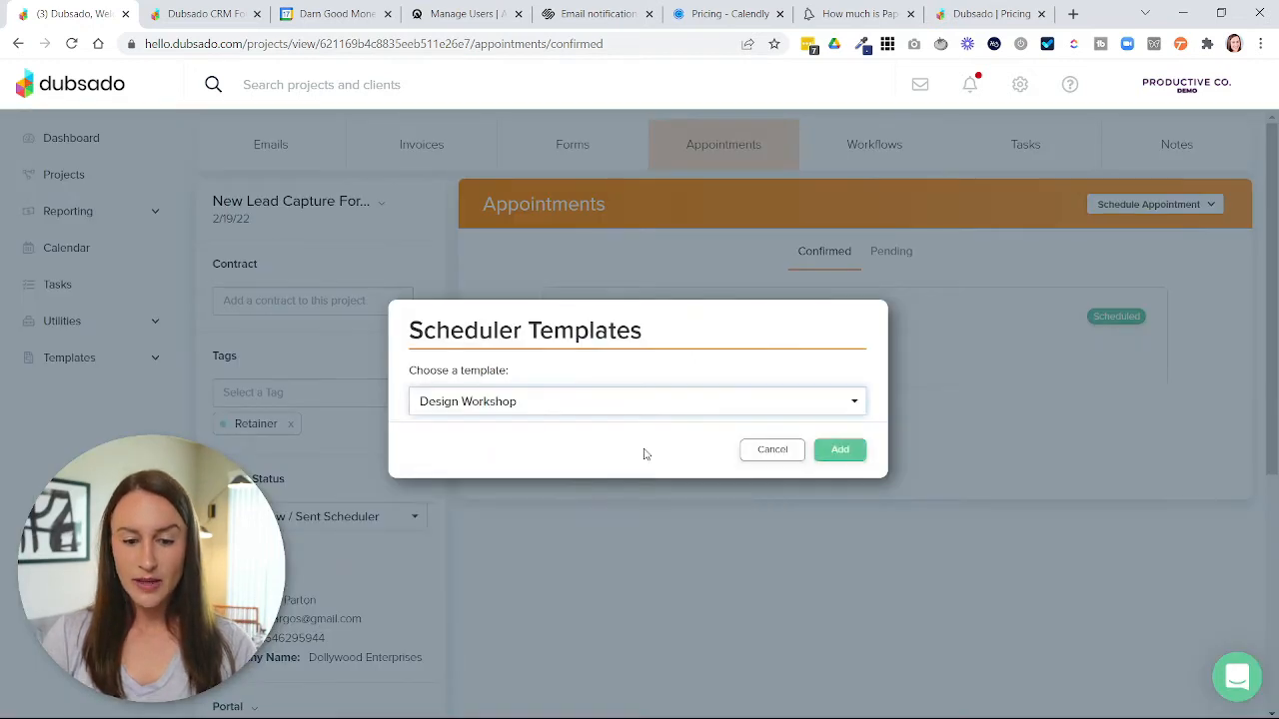
left_click(839, 448)
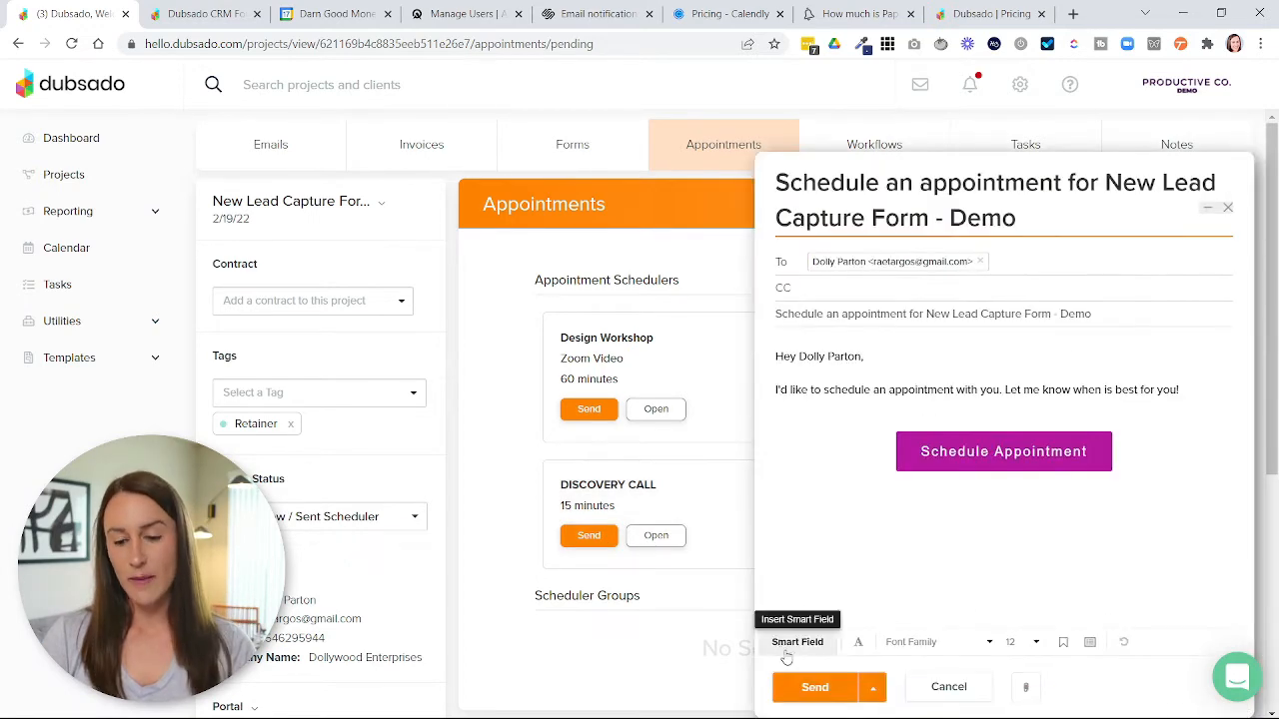
Step: Close the scheduling email unsent, leaving Design Workshop pending, and expand Templates
left_click(814, 686)
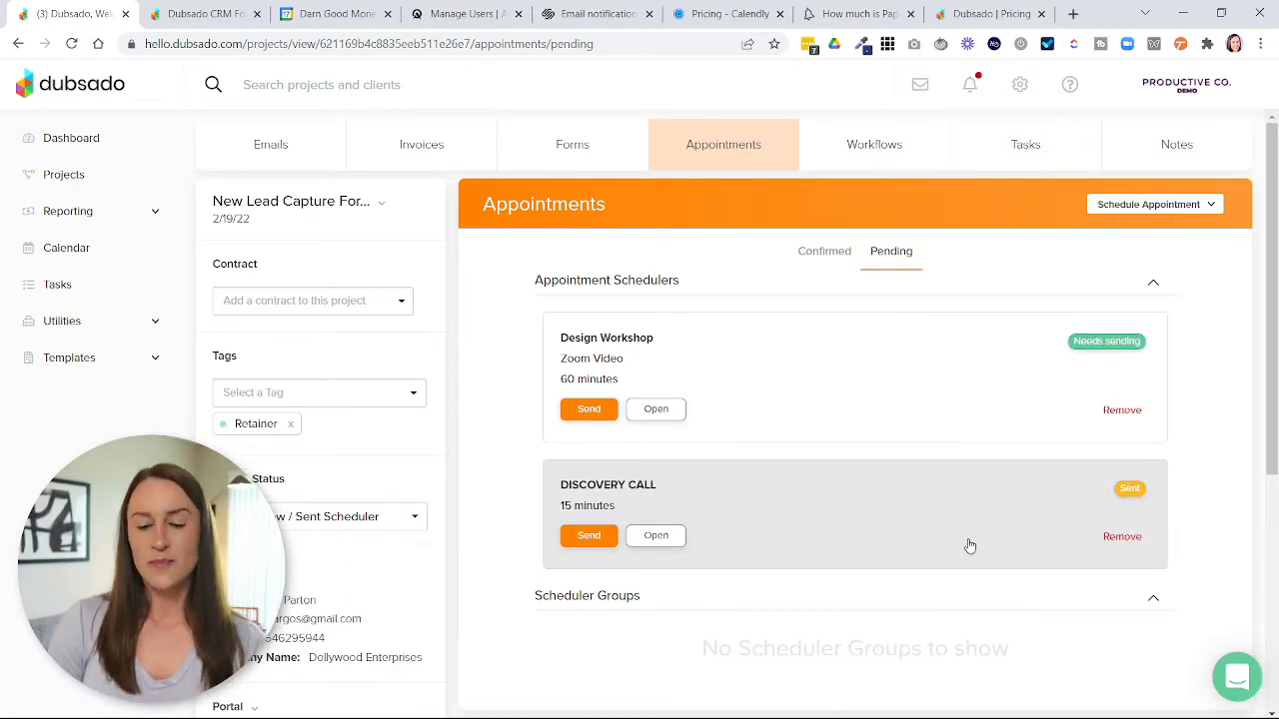
mouse_move(956, 431)
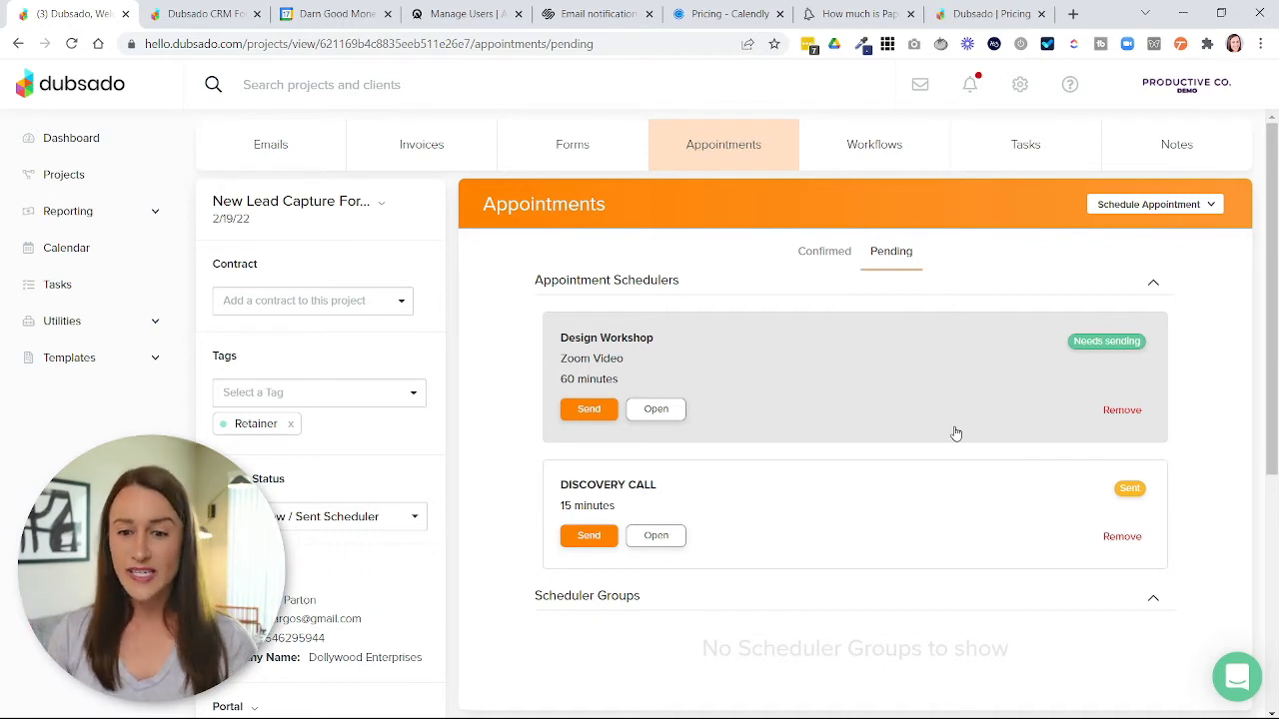
mouse_move(869, 172)
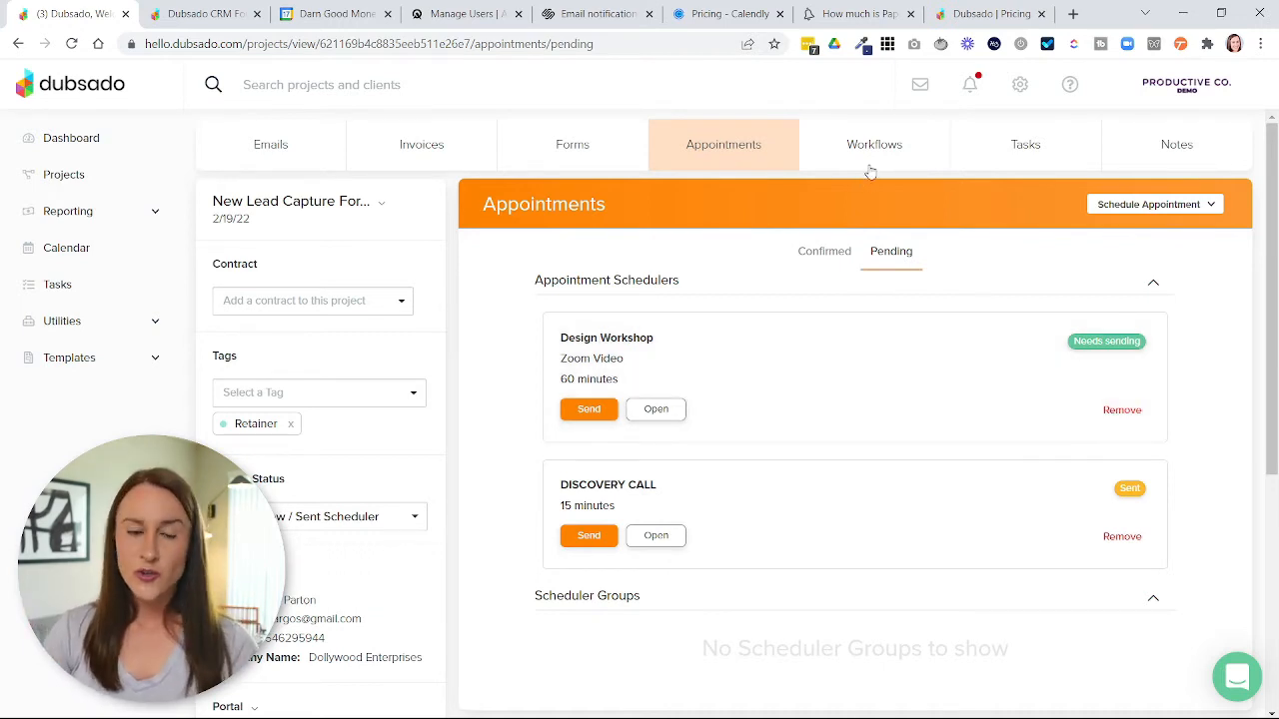
left_click(69, 356)
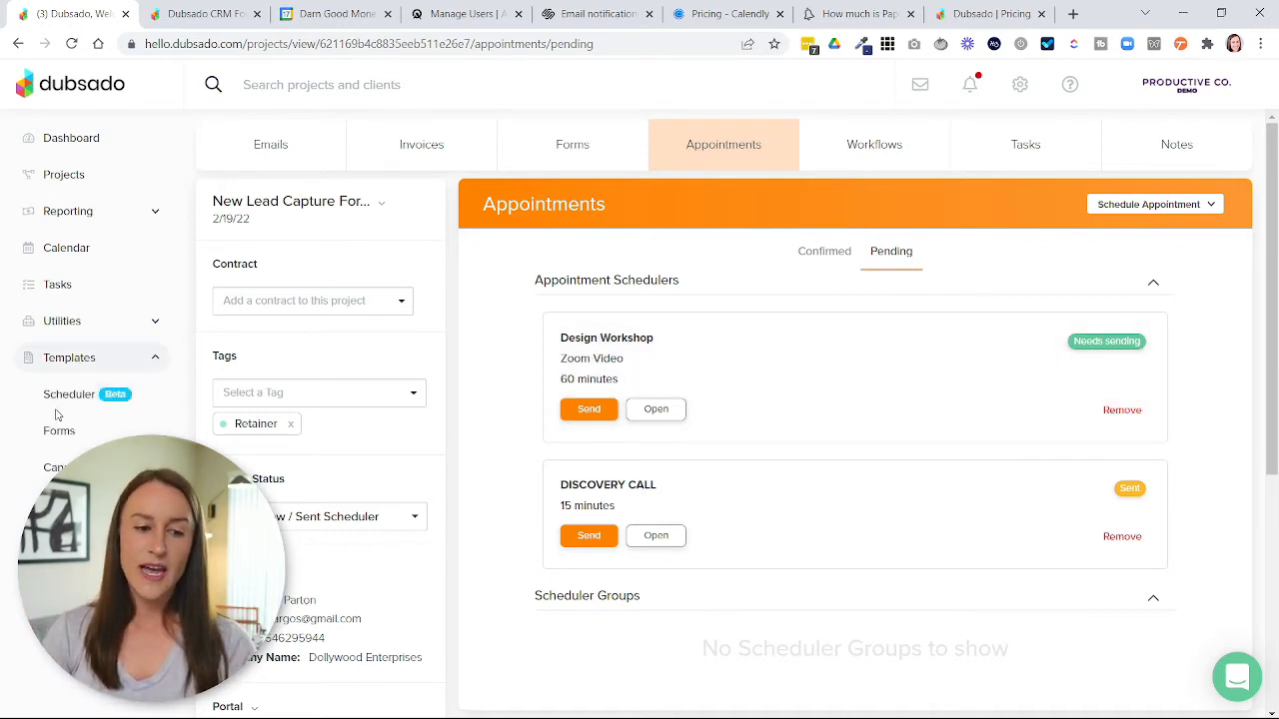
Step: Open the Schedulers templates page, then head back to Projects
left_click(69, 394)
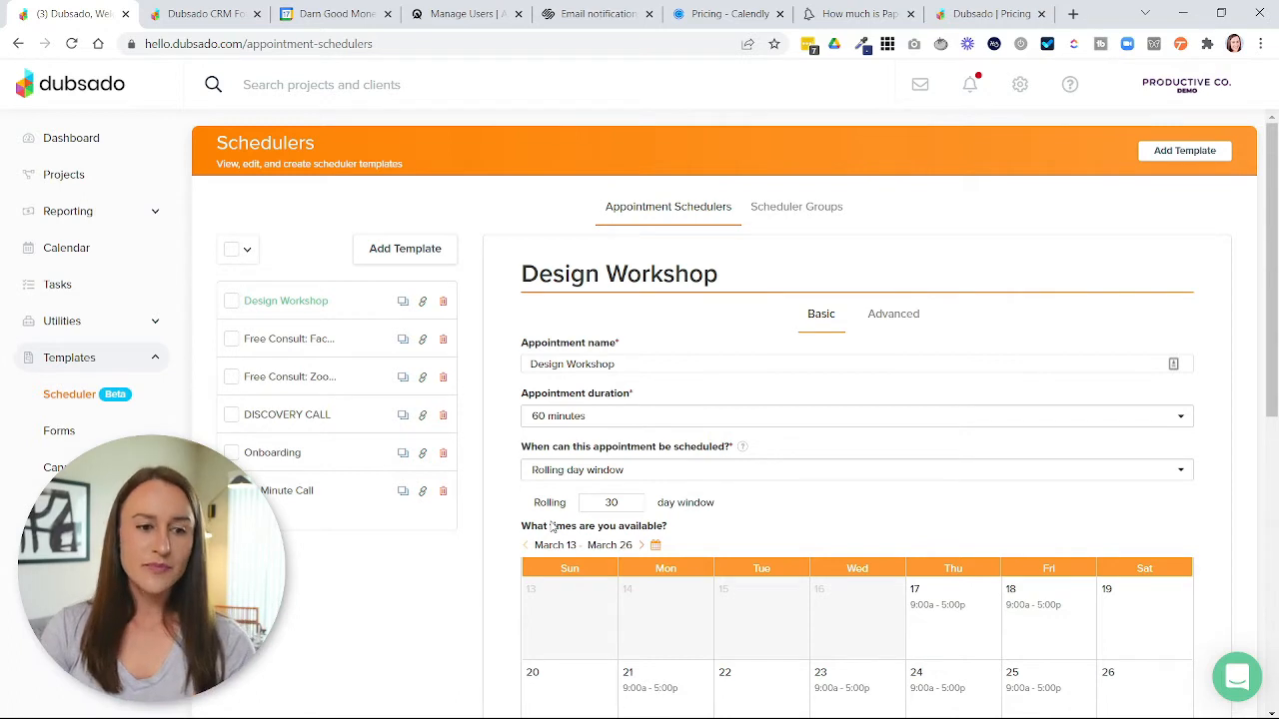
mouse_move(65, 174)
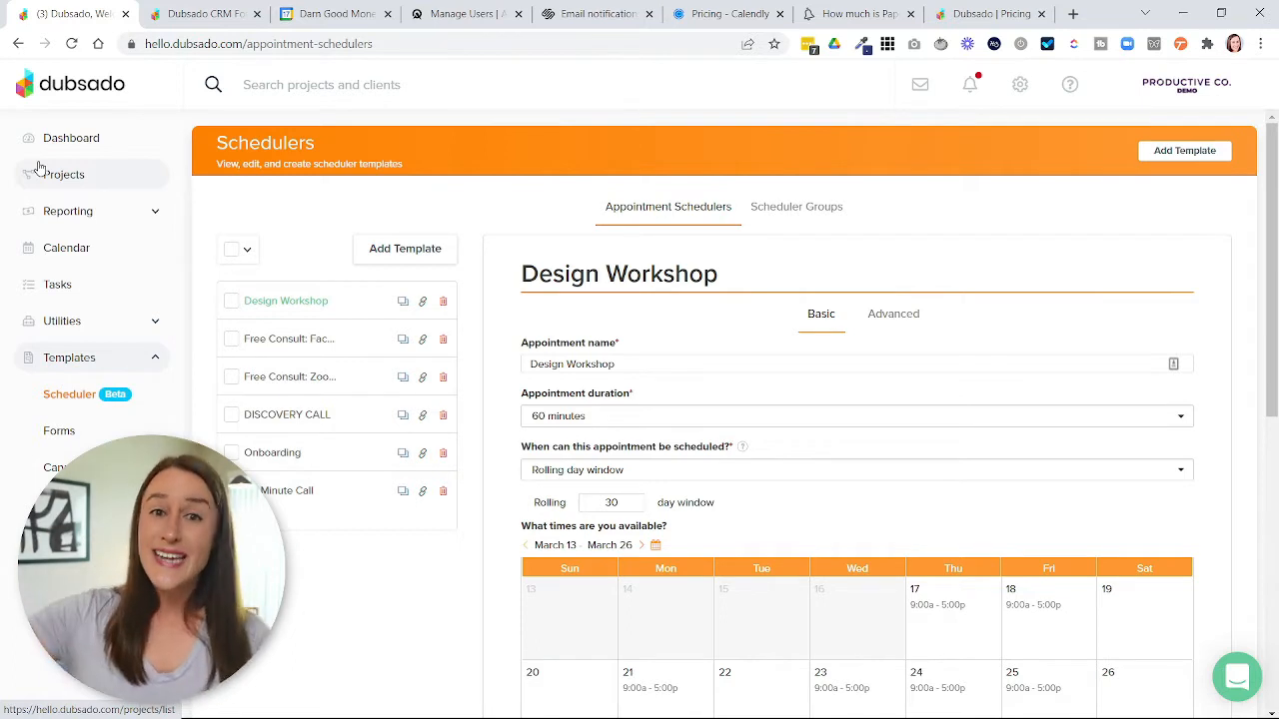
left_click(64, 174)
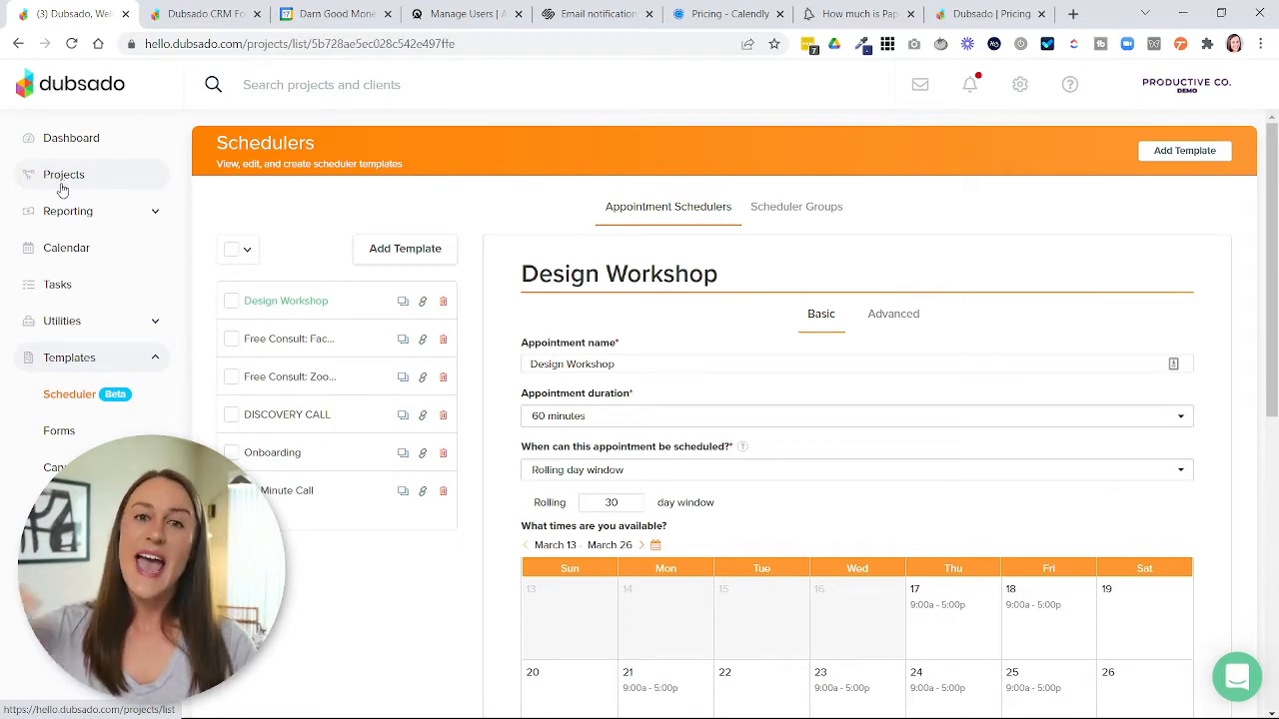
Step: Filter to New / Sent Scheduler leads and view the project's booked Design Workshop on 2/21/22
left_click(63, 174)
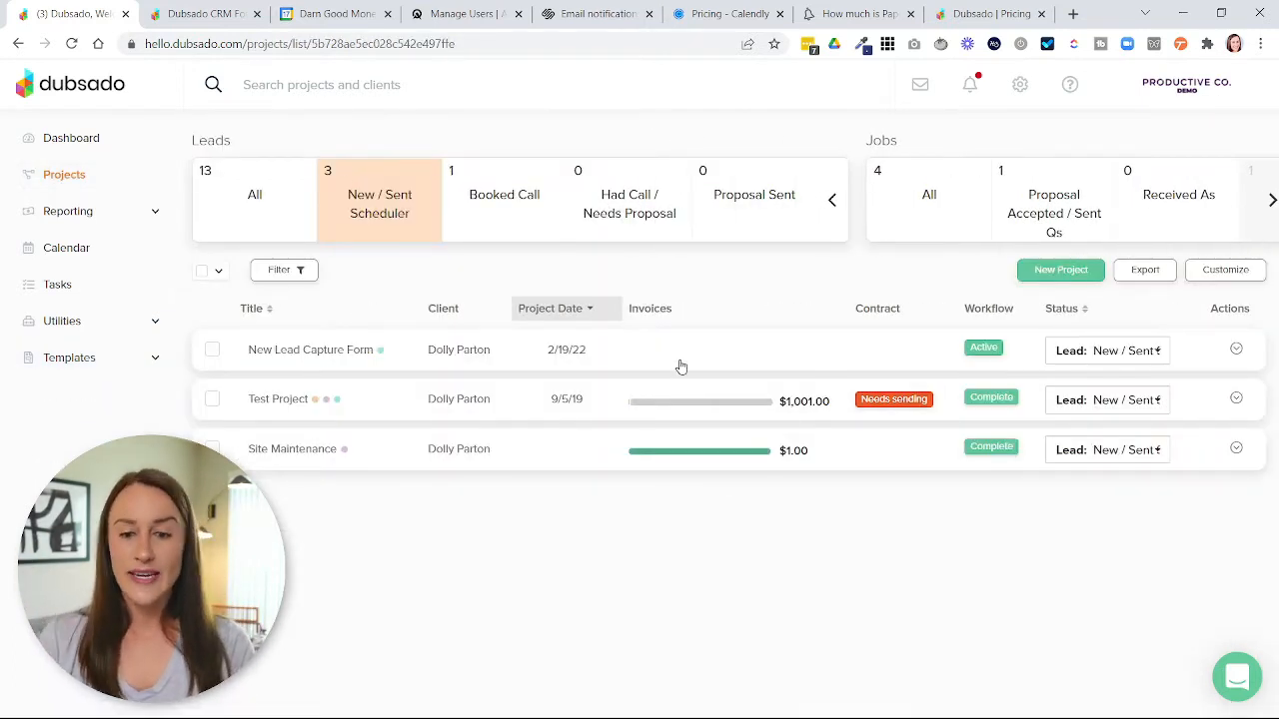
left_click(309, 350)
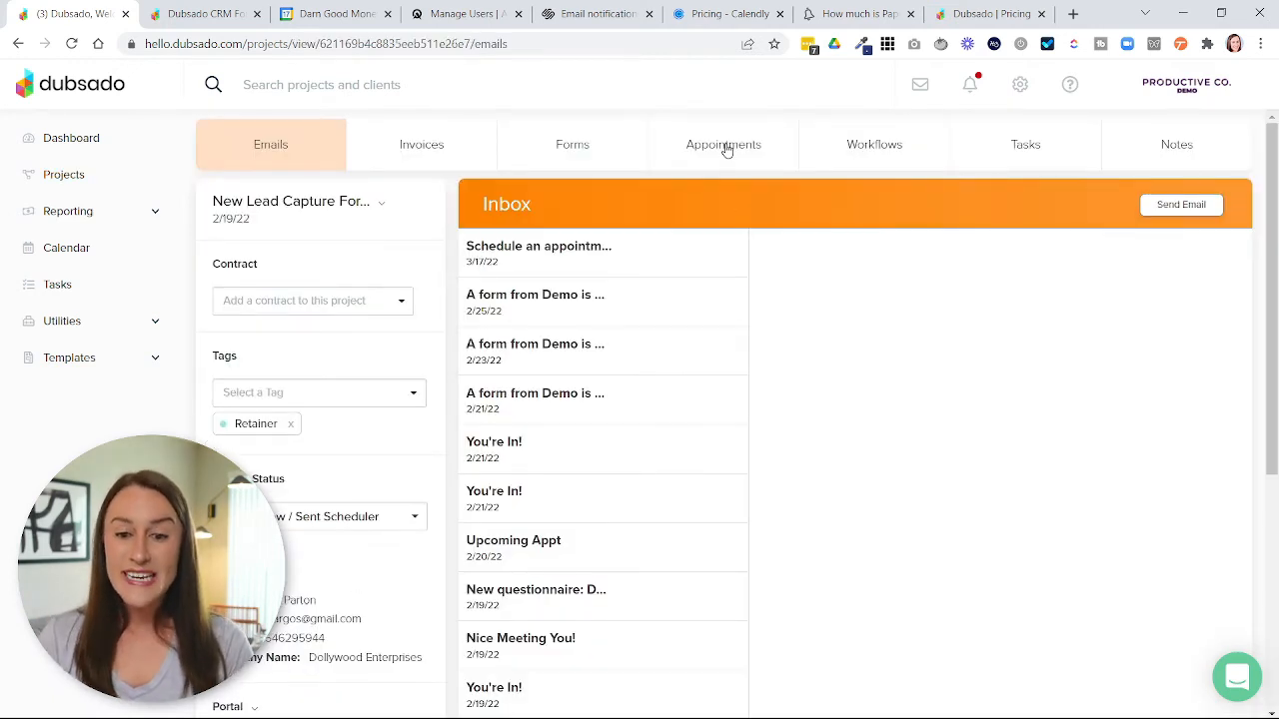
left_click(722, 144)
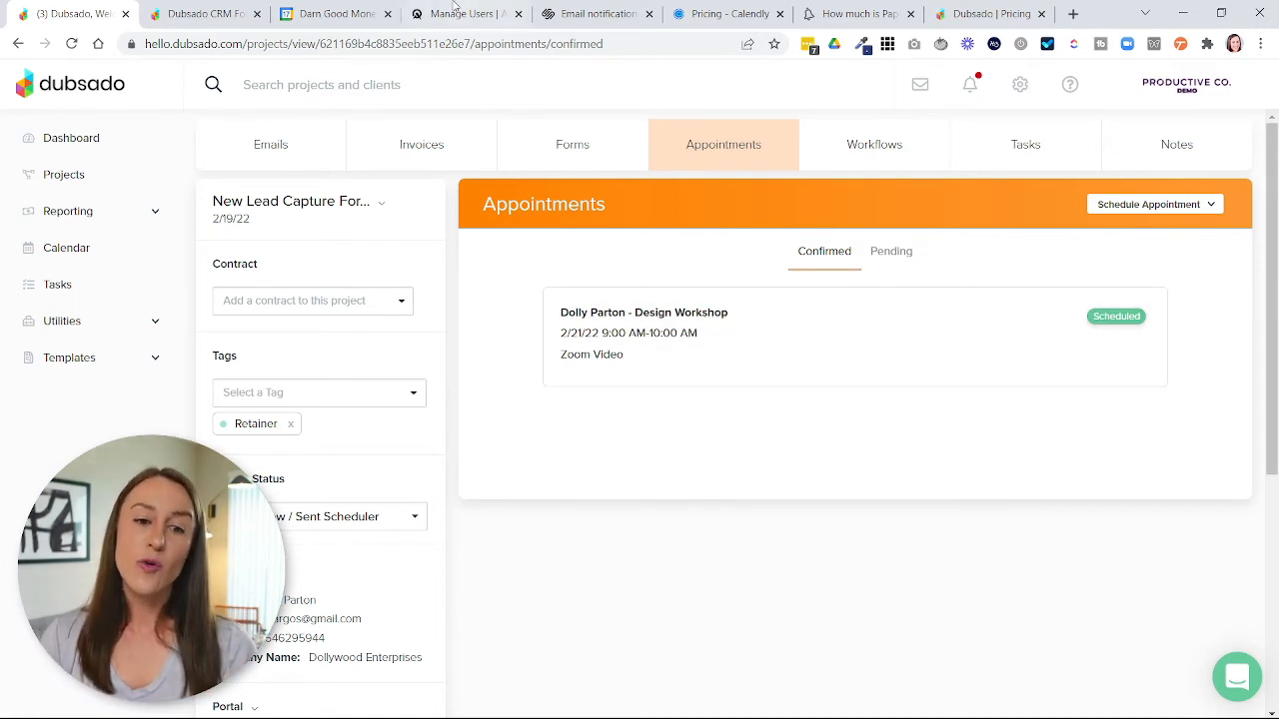
Step: Switch to the Google Calendar tab showing April 2022
left_click(334, 13)
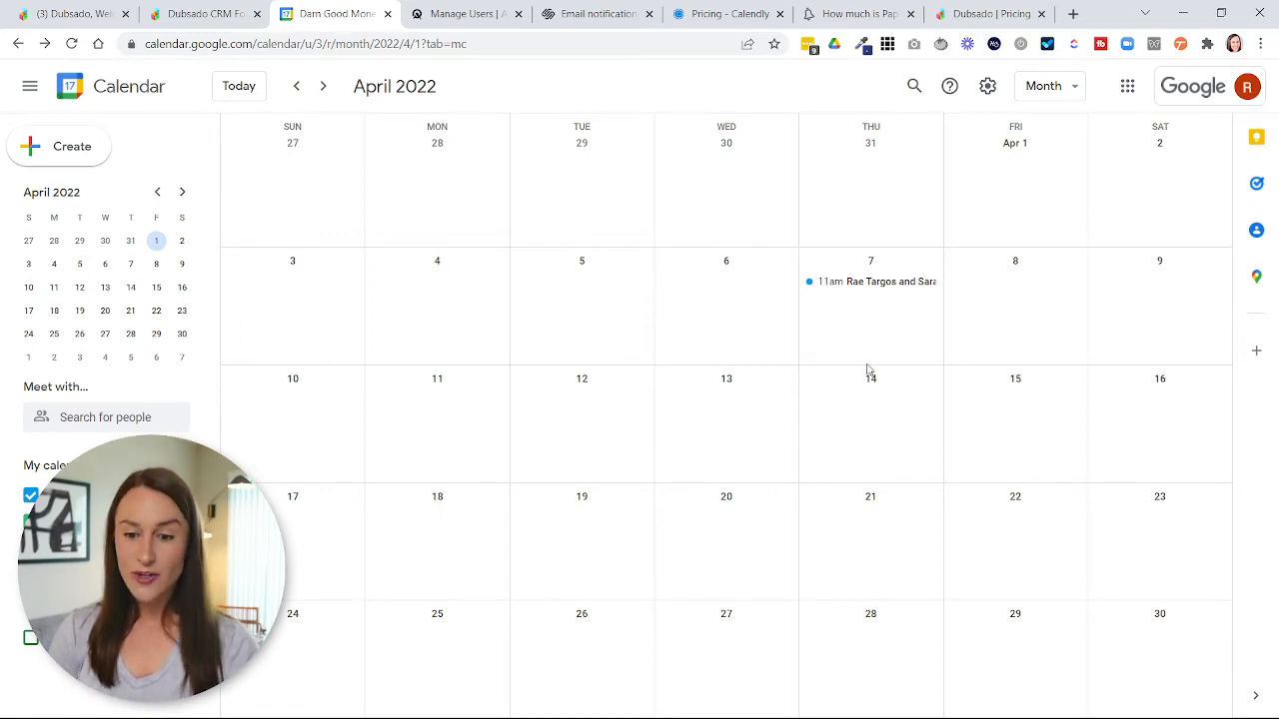
mouse_move(808, 312)
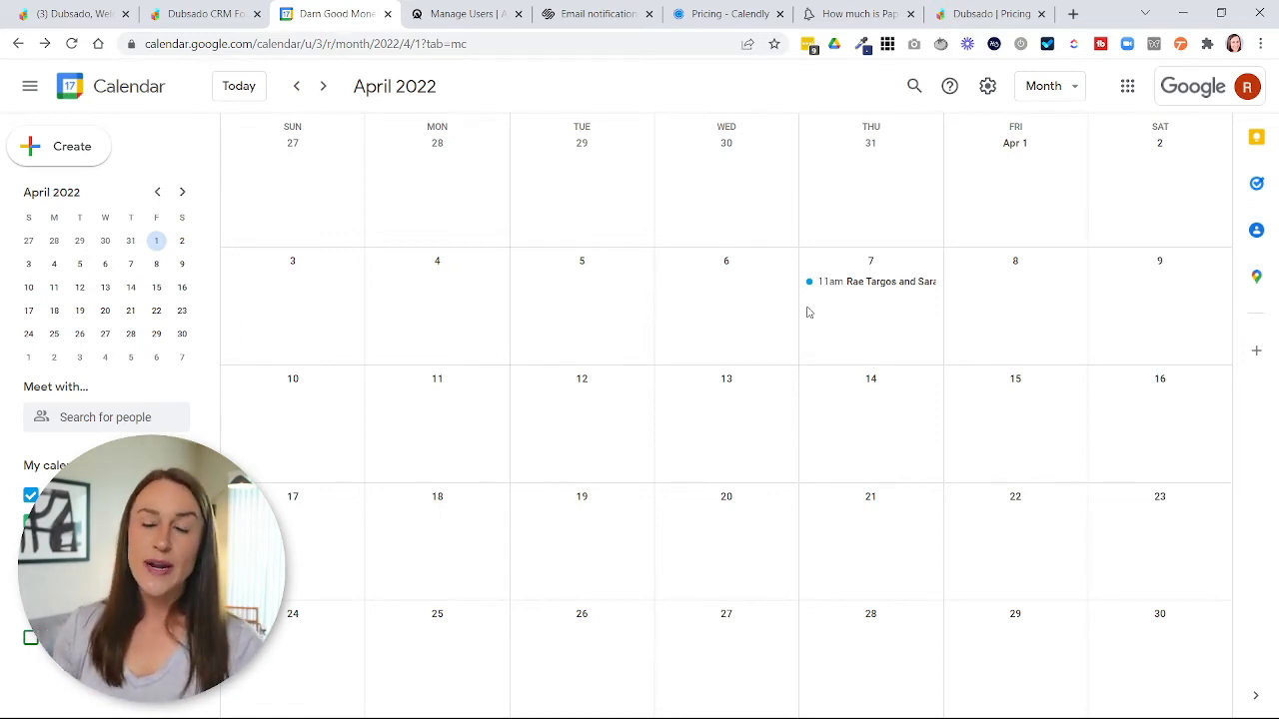
mouse_move(822, 308)
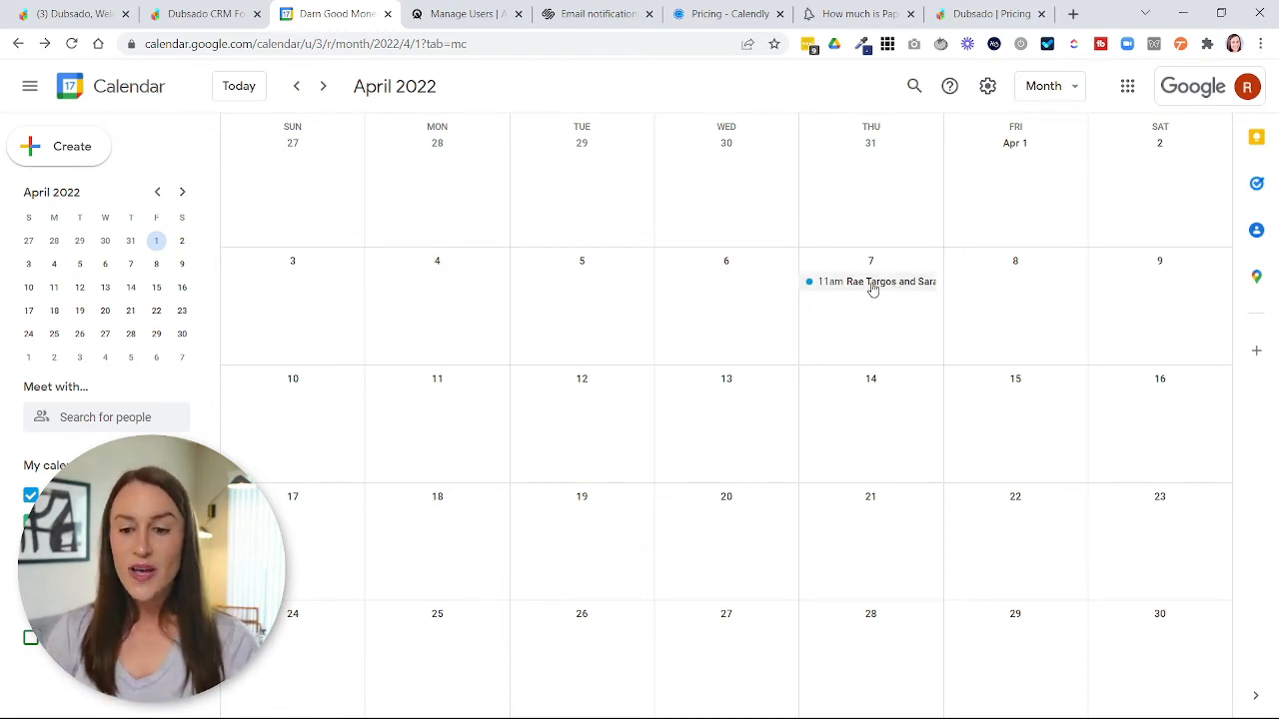
Step: Open the April 7 11am event and scroll to its Calendly cancel and reschedule links
left_click(870, 281)
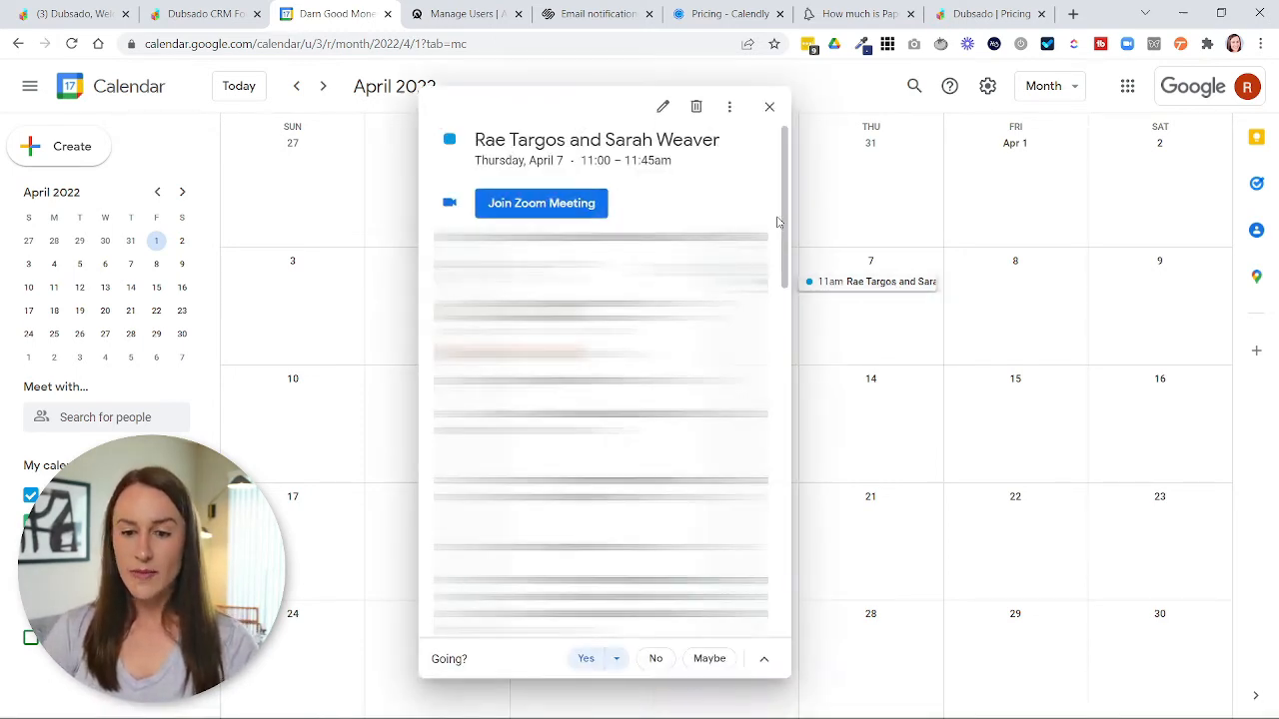
scroll("down", 3)
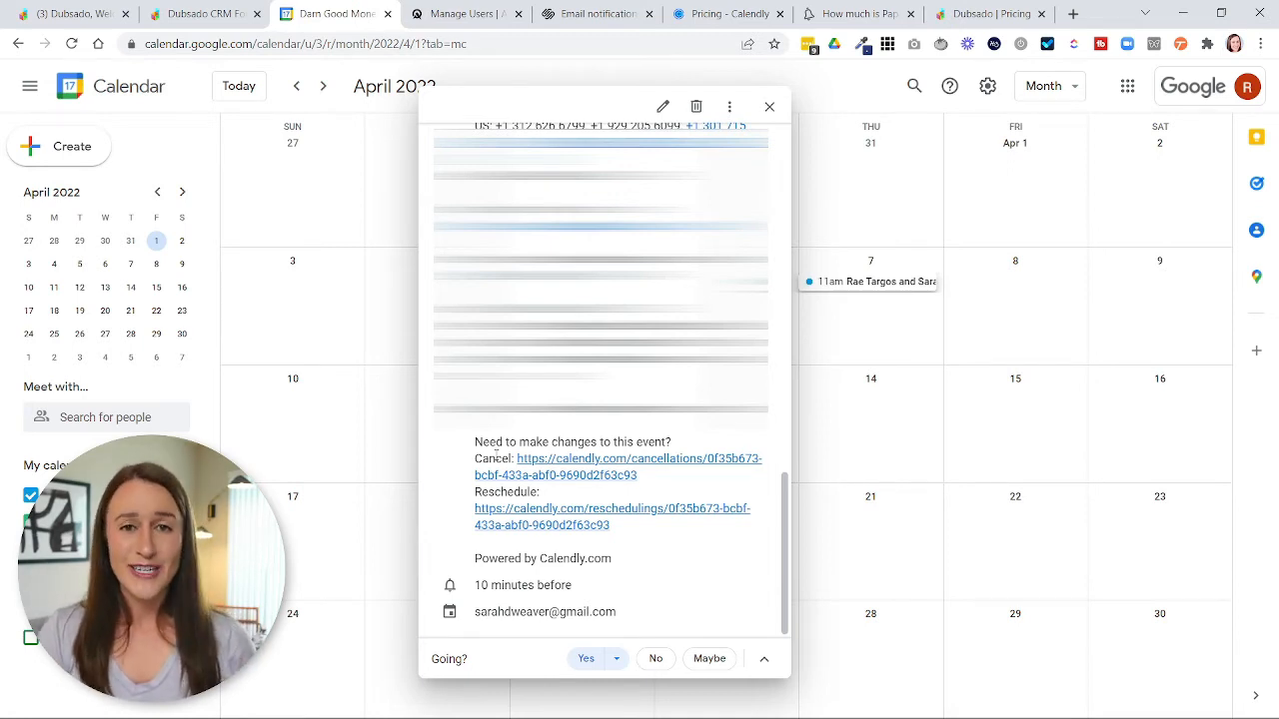
Step: Return to Dubsado's Edit Appointment form for the 2/21/22 Design Workshop
left_click(768, 106)
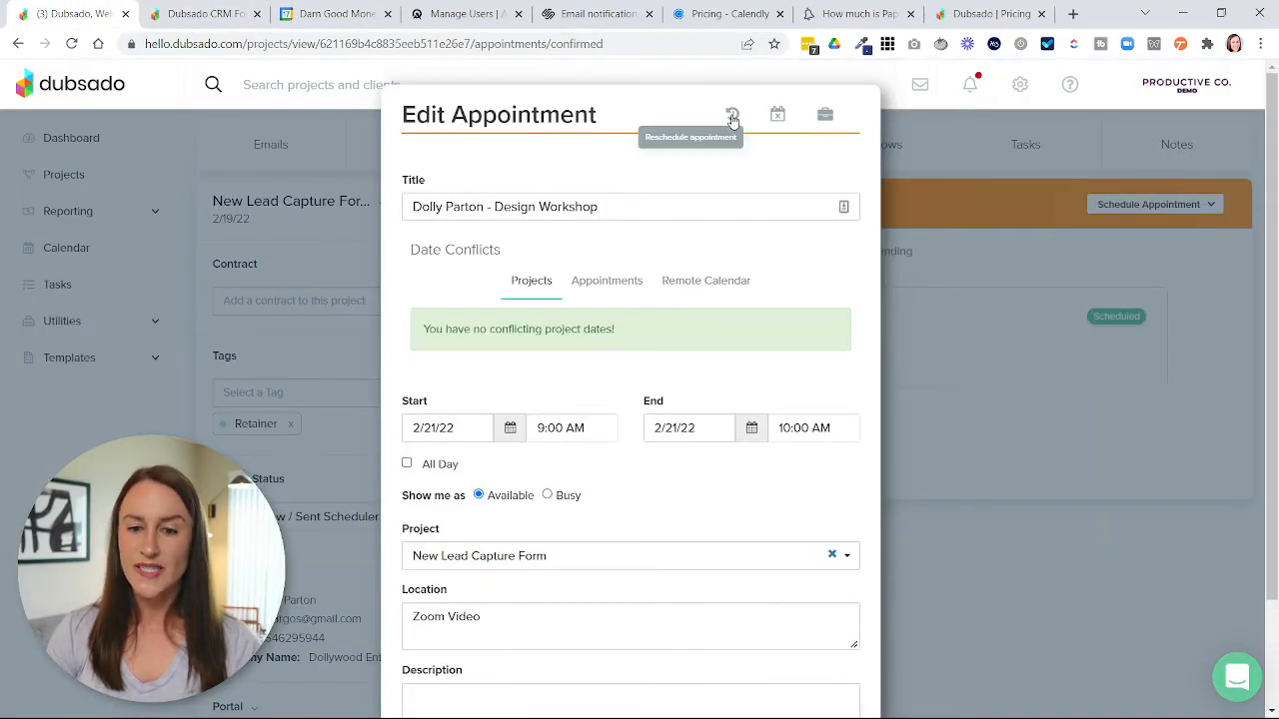
mouse_move(777, 114)
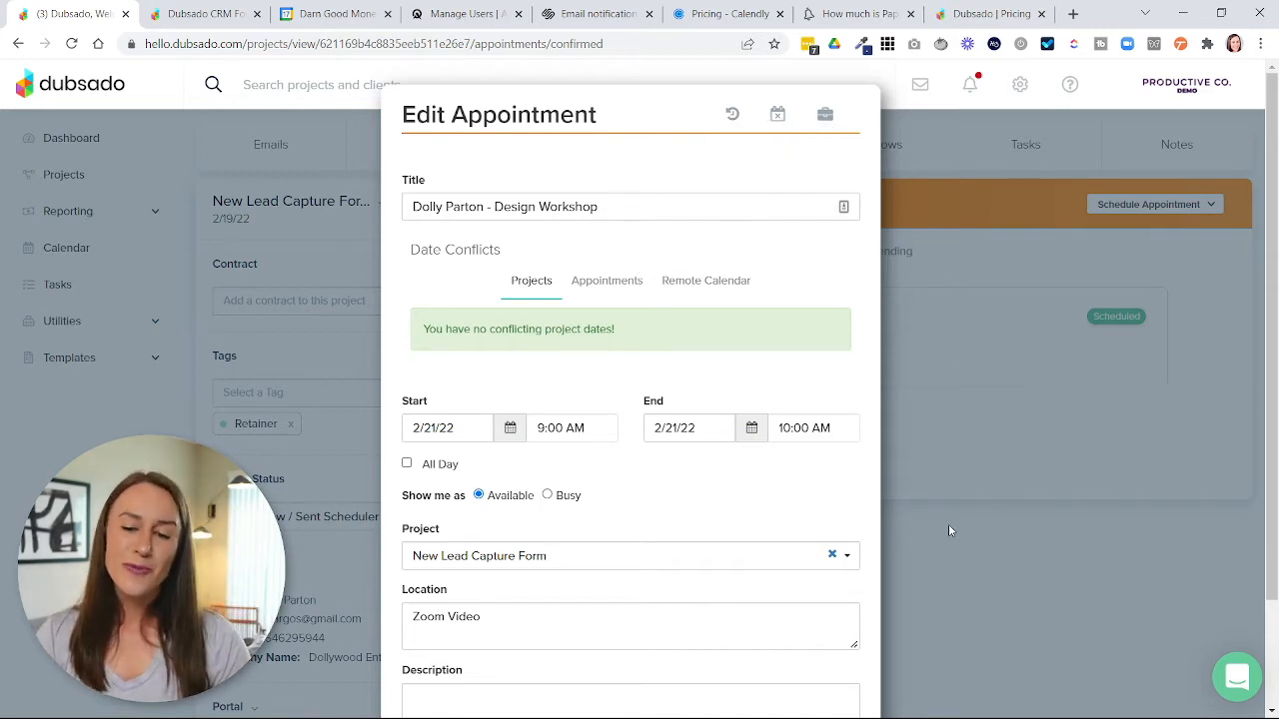
mouse_move(974, 508)
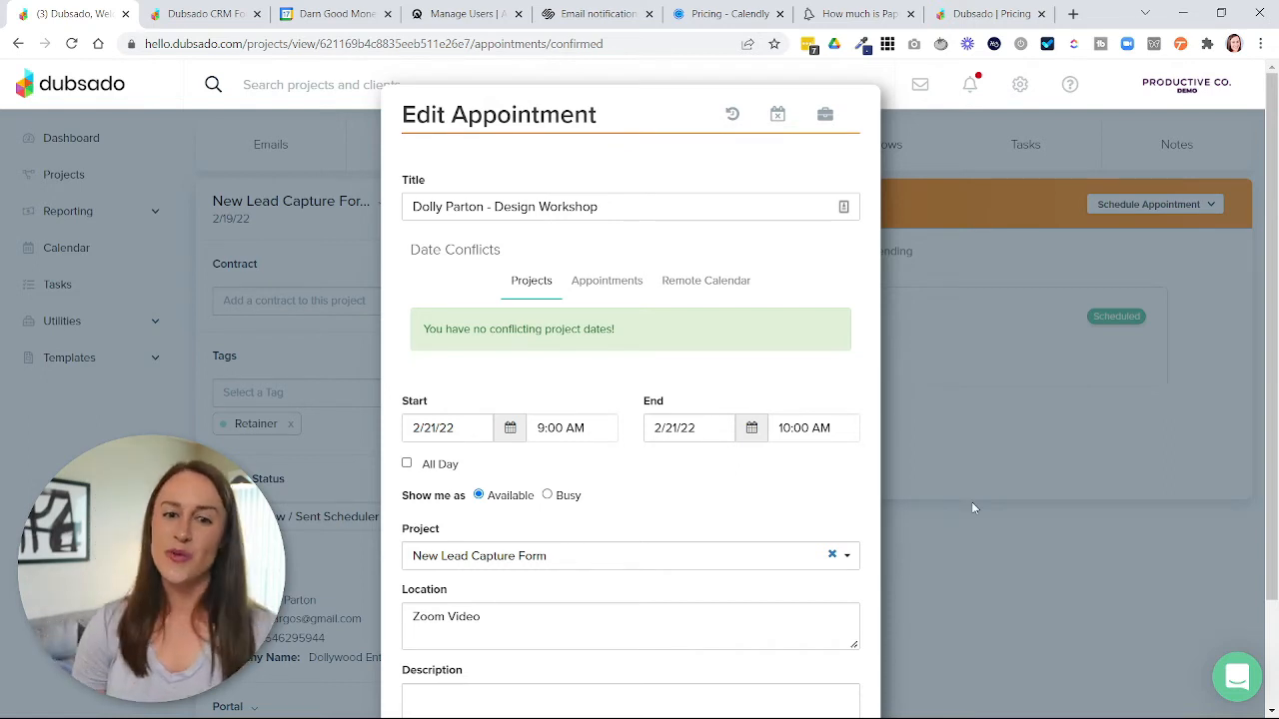
mouse_move(1012, 488)
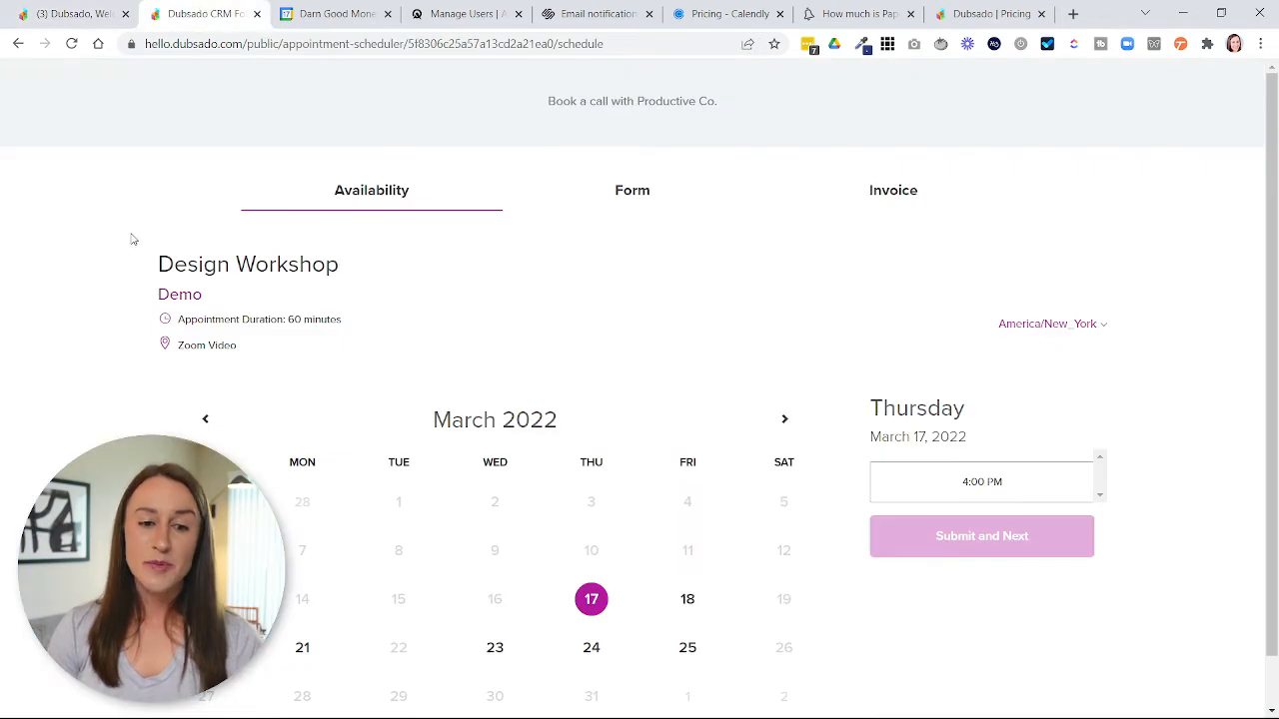
mouse_move(143, 267)
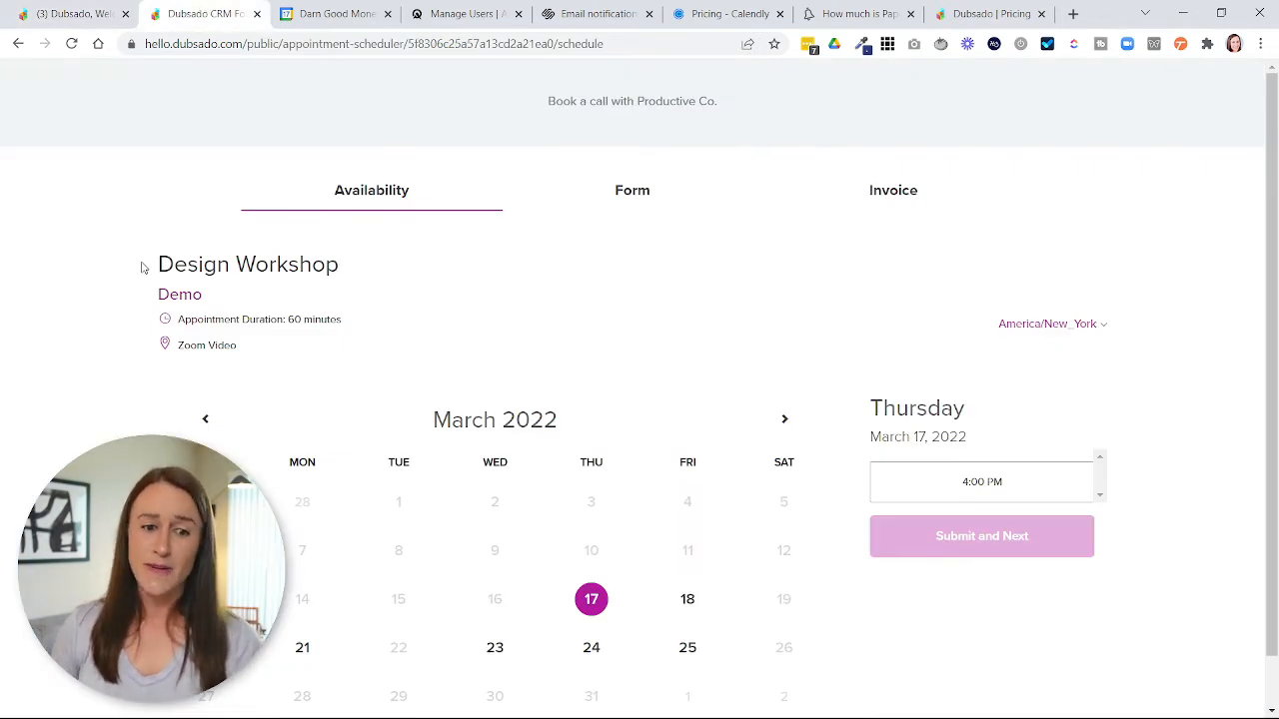
mouse_move(8, 313)
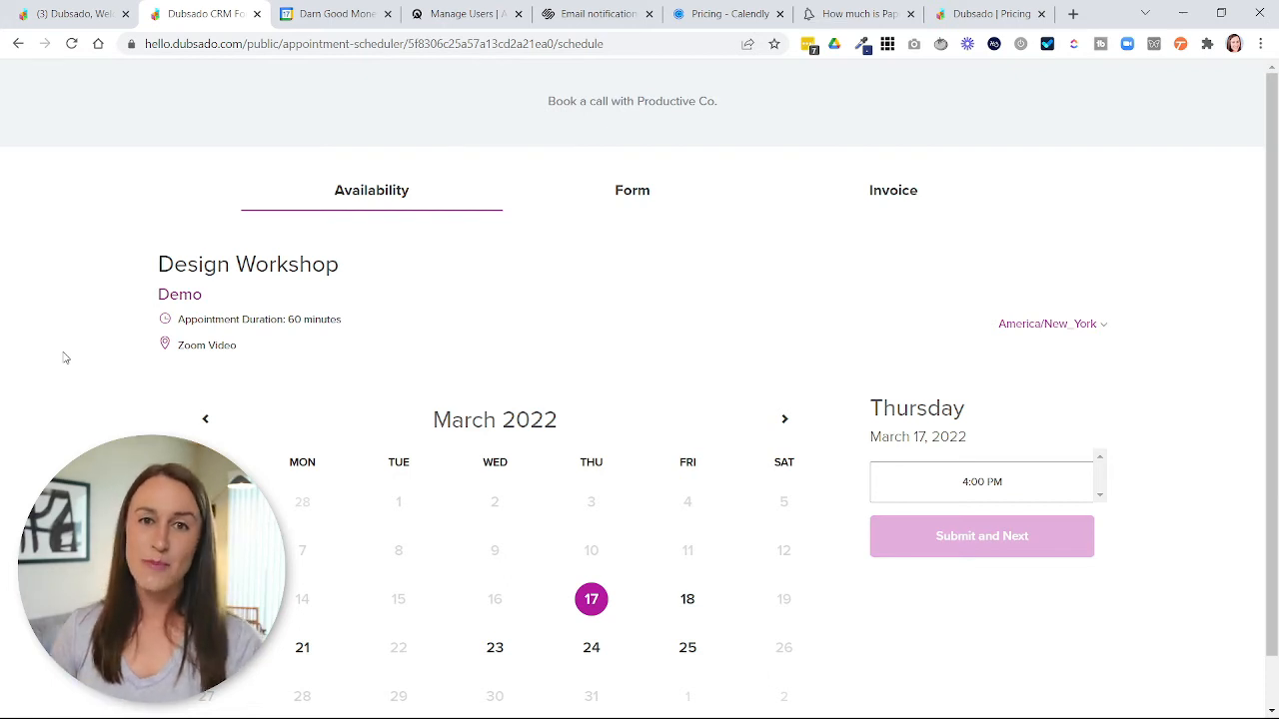
mouse_move(352, 157)
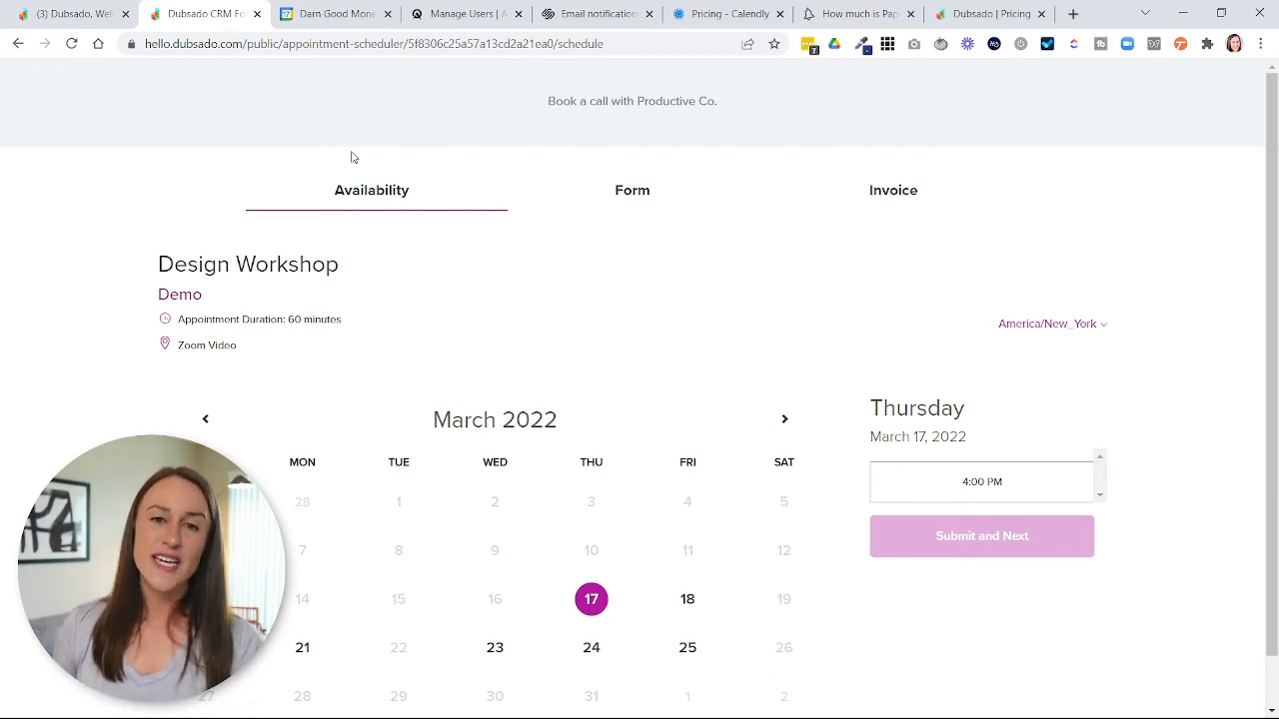
mouse_move(603, 268)
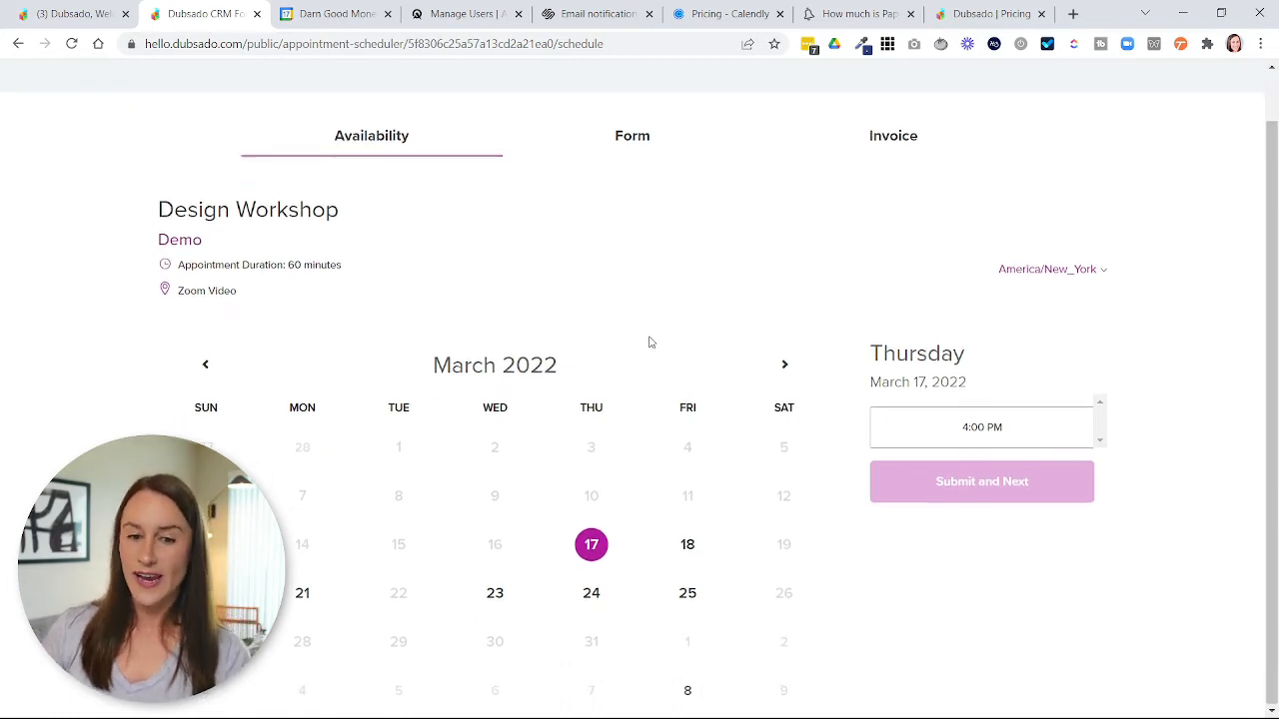
Step: Scroll up the public Design Workshop booking page offering March 17, 2022 at 4:00 PM
scroll("up", 3)
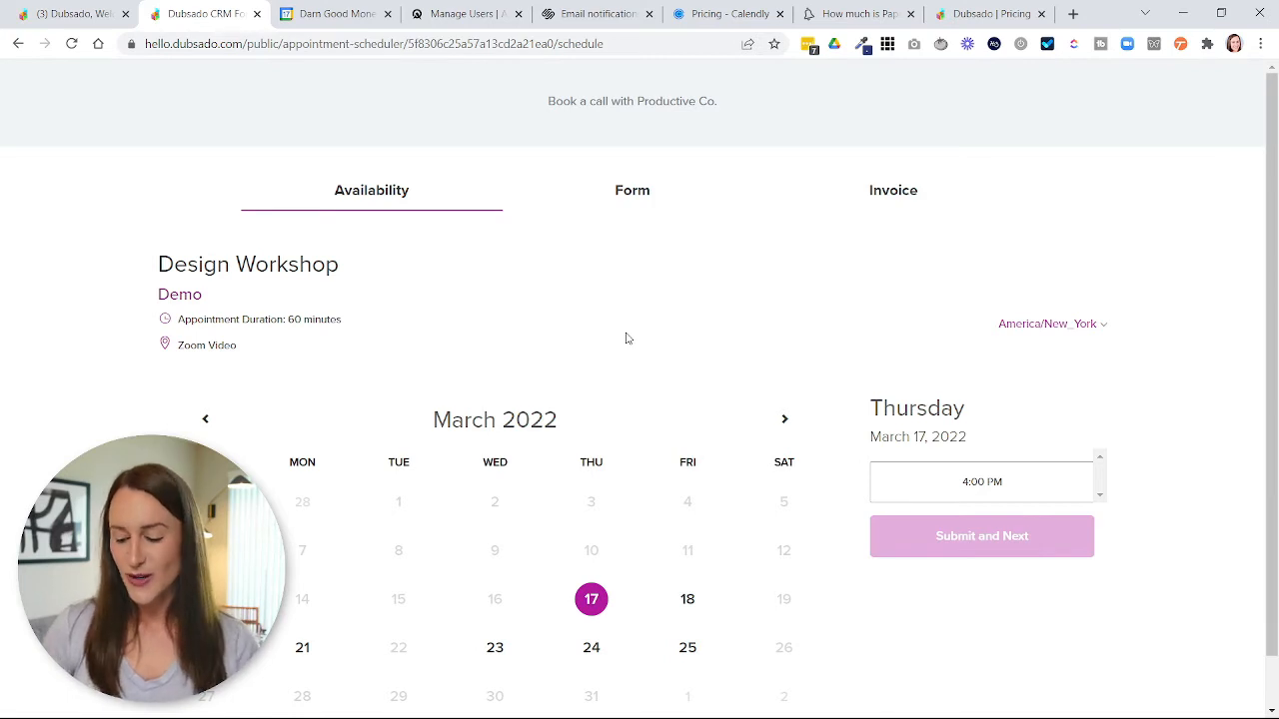
mouse_move(278, 351)
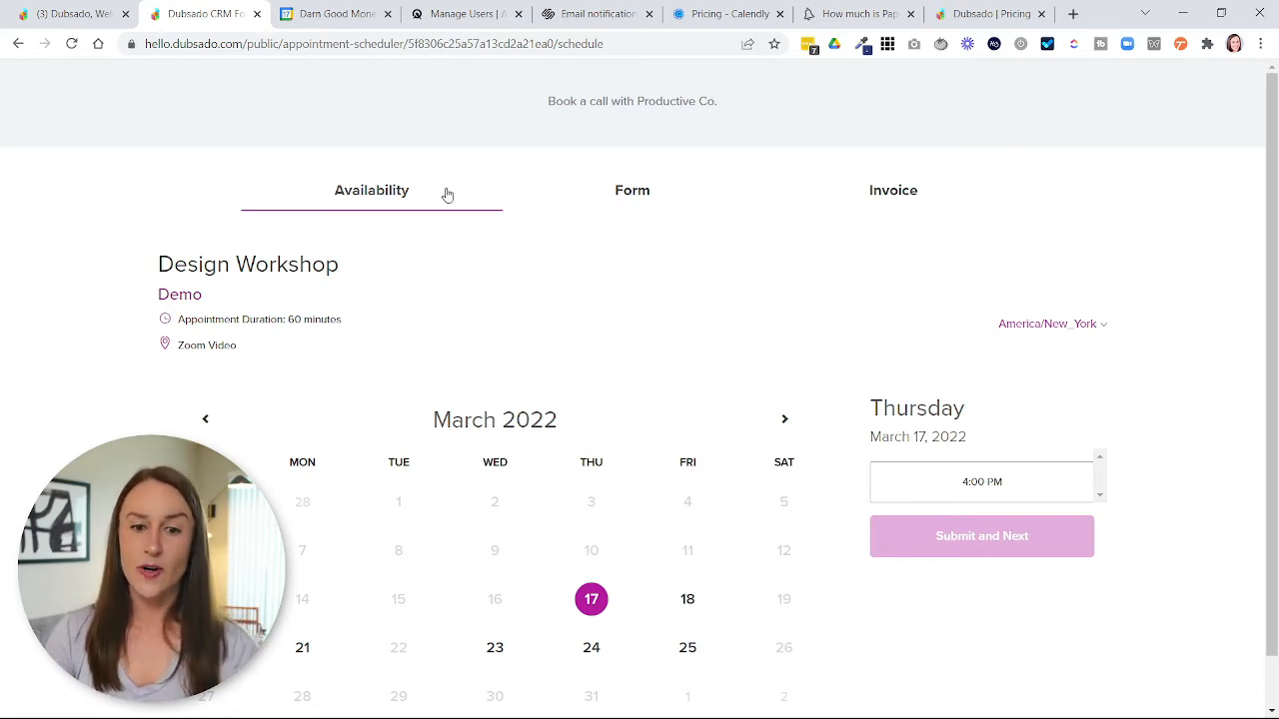
mouse_move(478, 233)
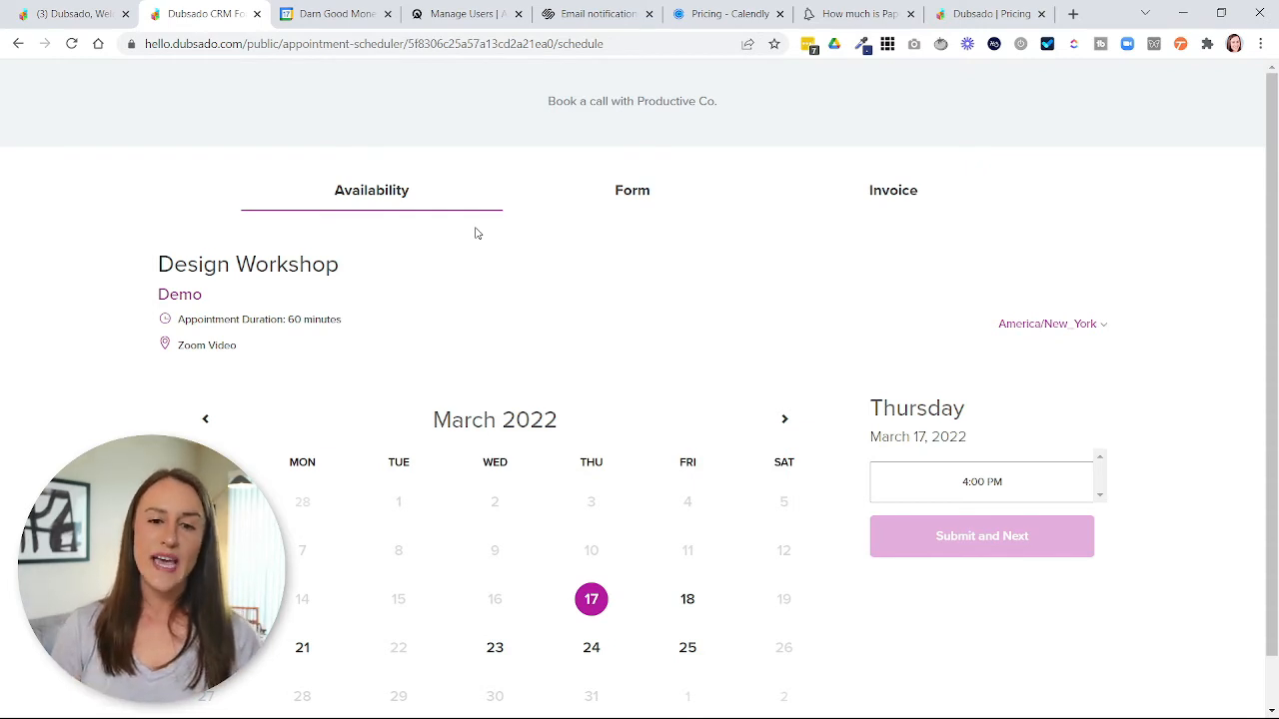
Step: Switch to the Squarespace Scheduling email notifications help article tab
left_click(596, 13)
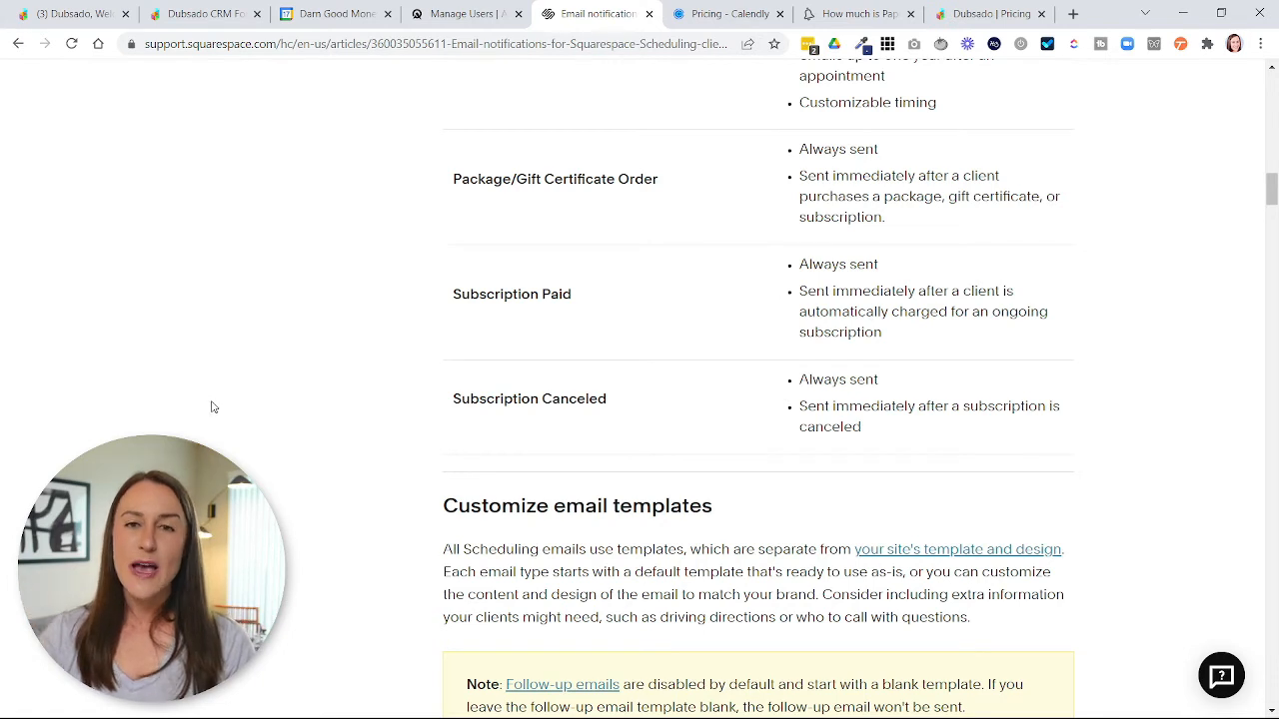
mouse_move(267, 413)
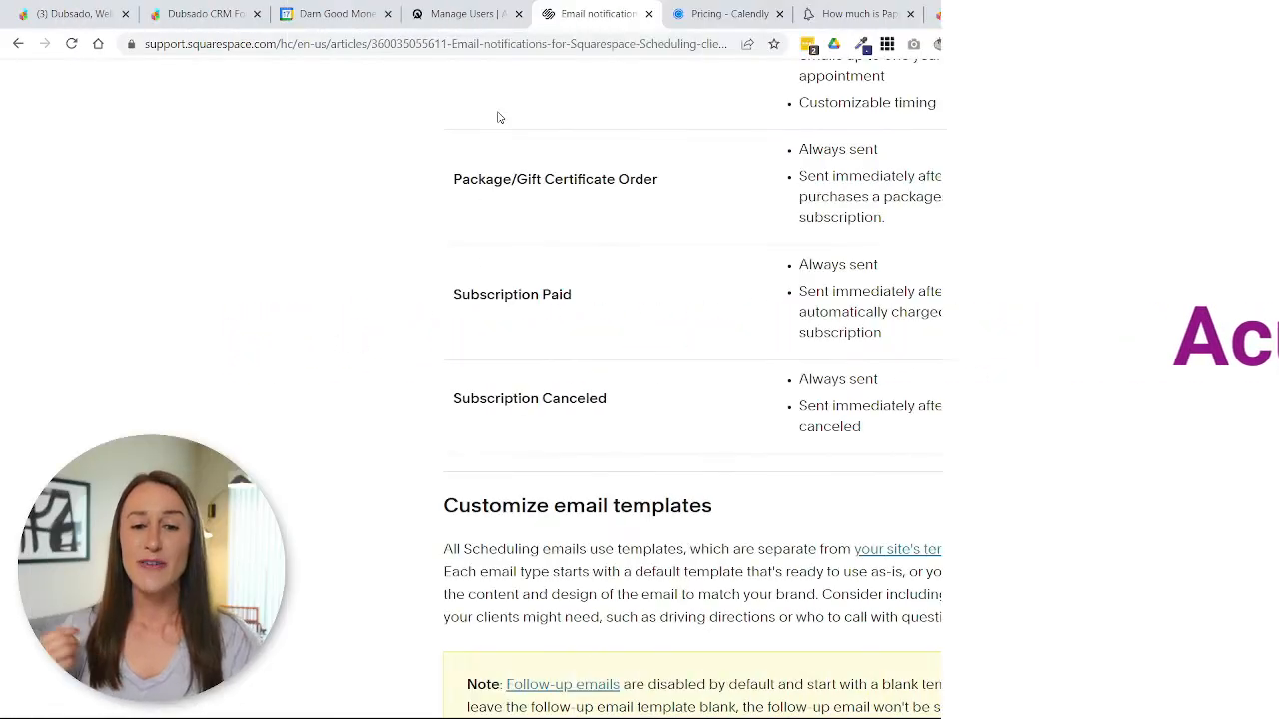
Step: Visit acuityscheduling.com and review the Emerging $14, Growing $23 and Powerhouse $45 pricing plans
left_click(462, 13)
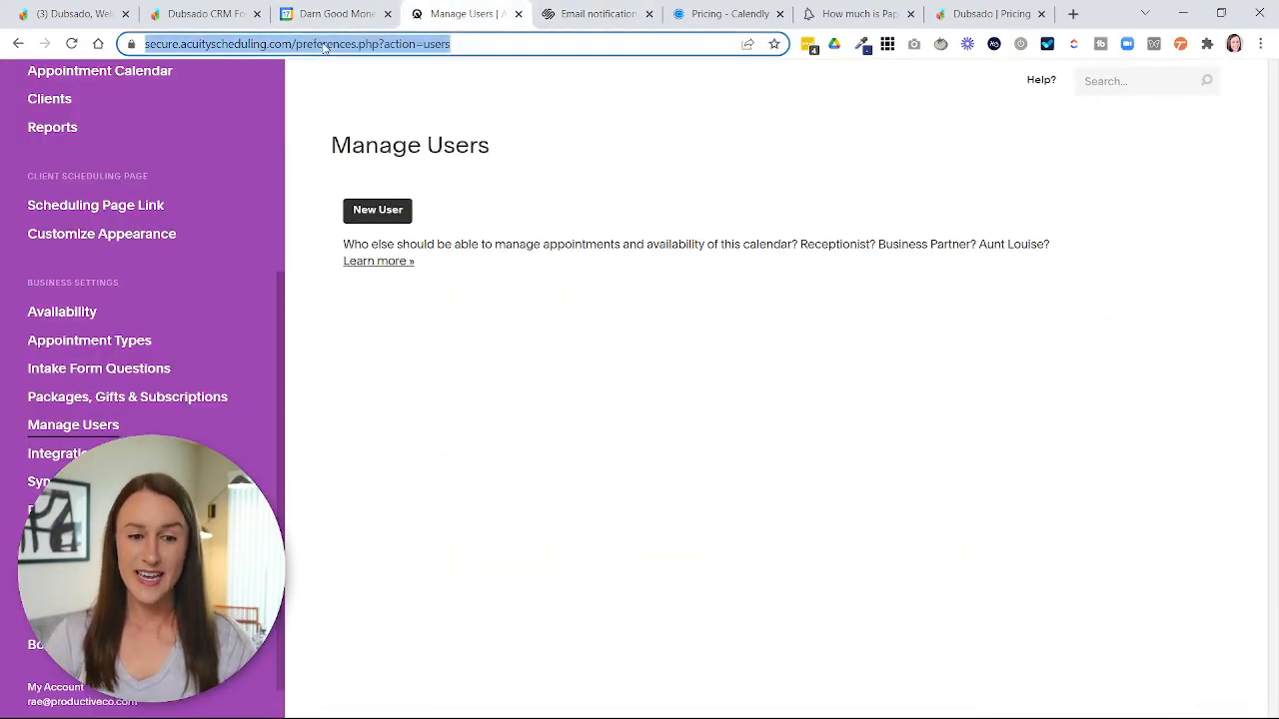
type("acuityscheduling.com/#gref")
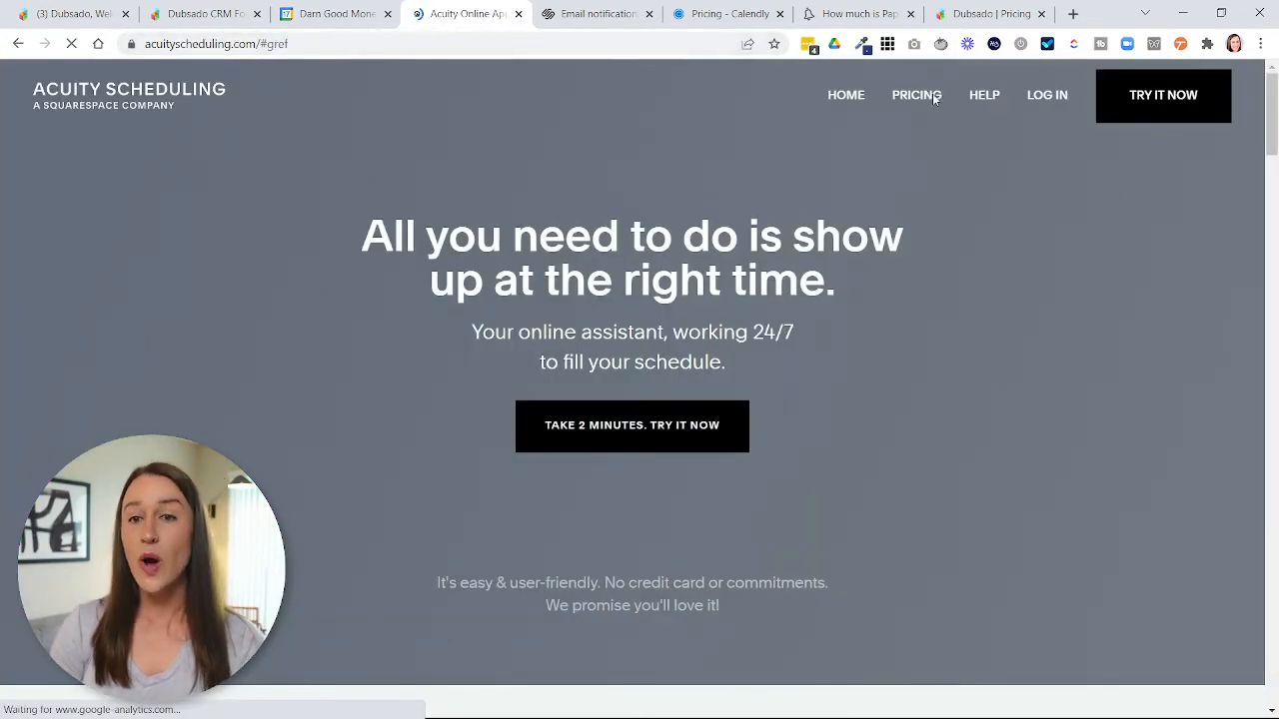
left_click(915, 95)
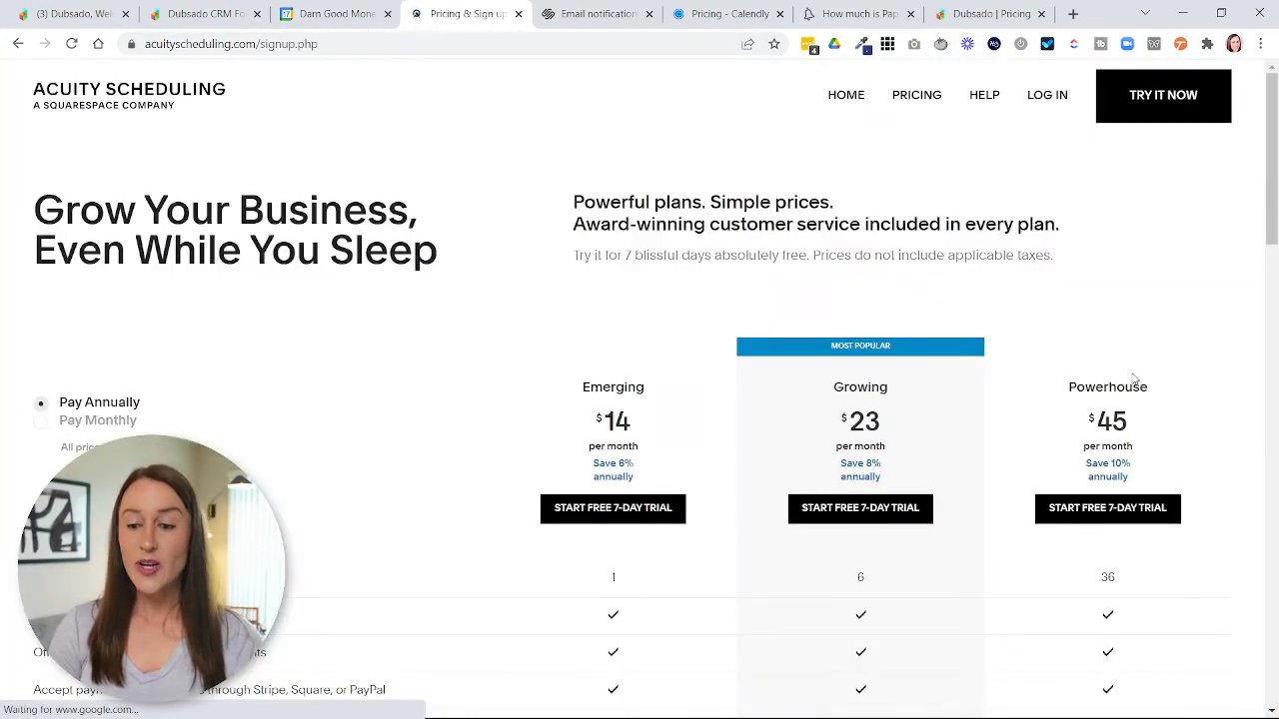
scroll("down", 3)
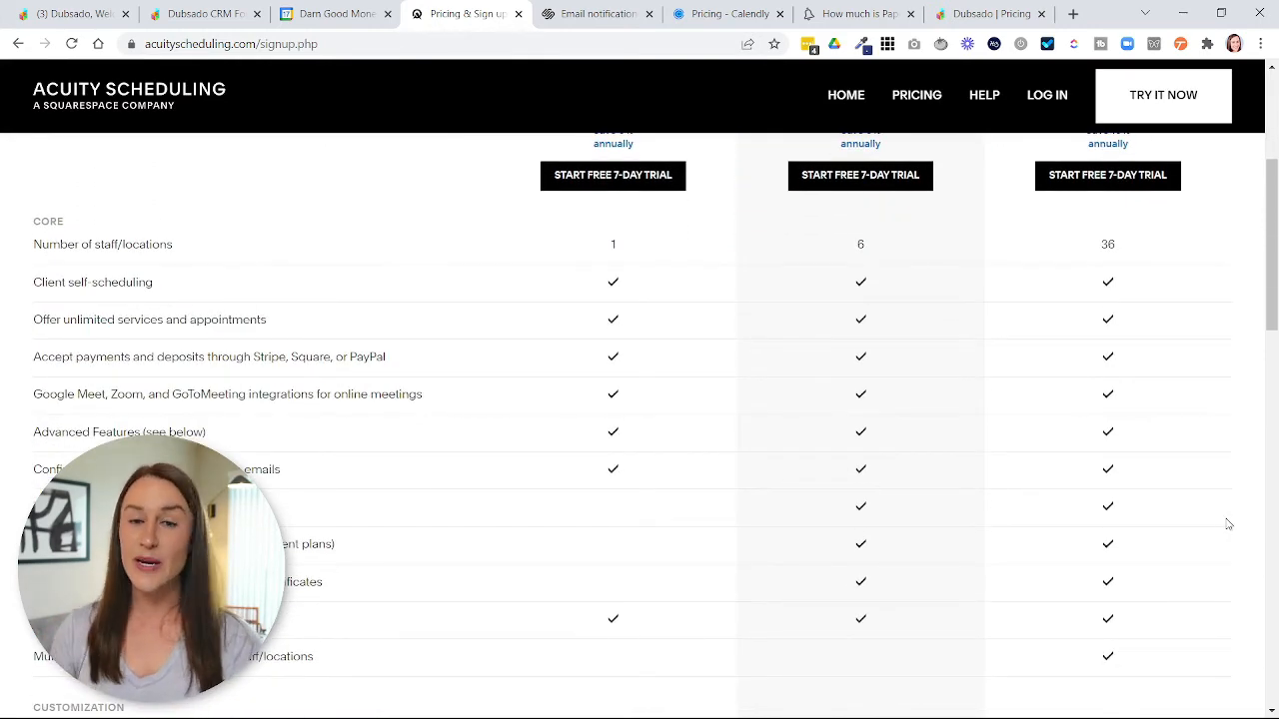
scroll("up", 3)
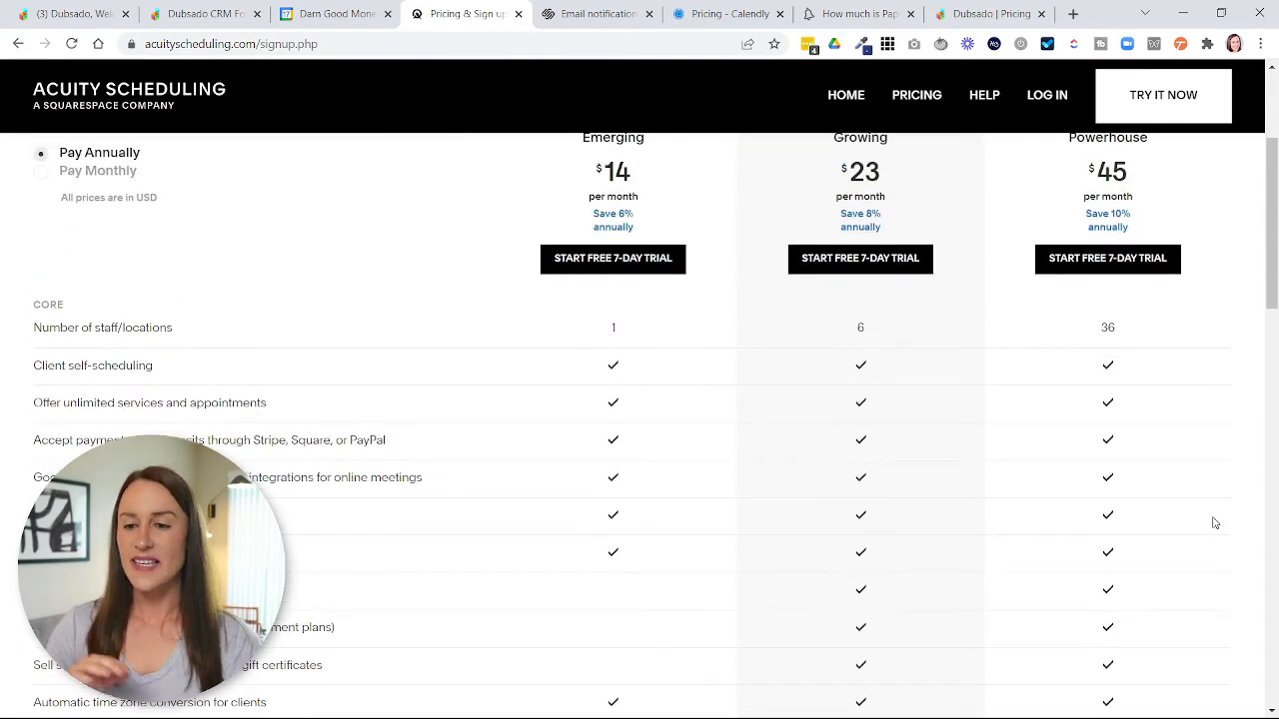
scroll("up", 3)
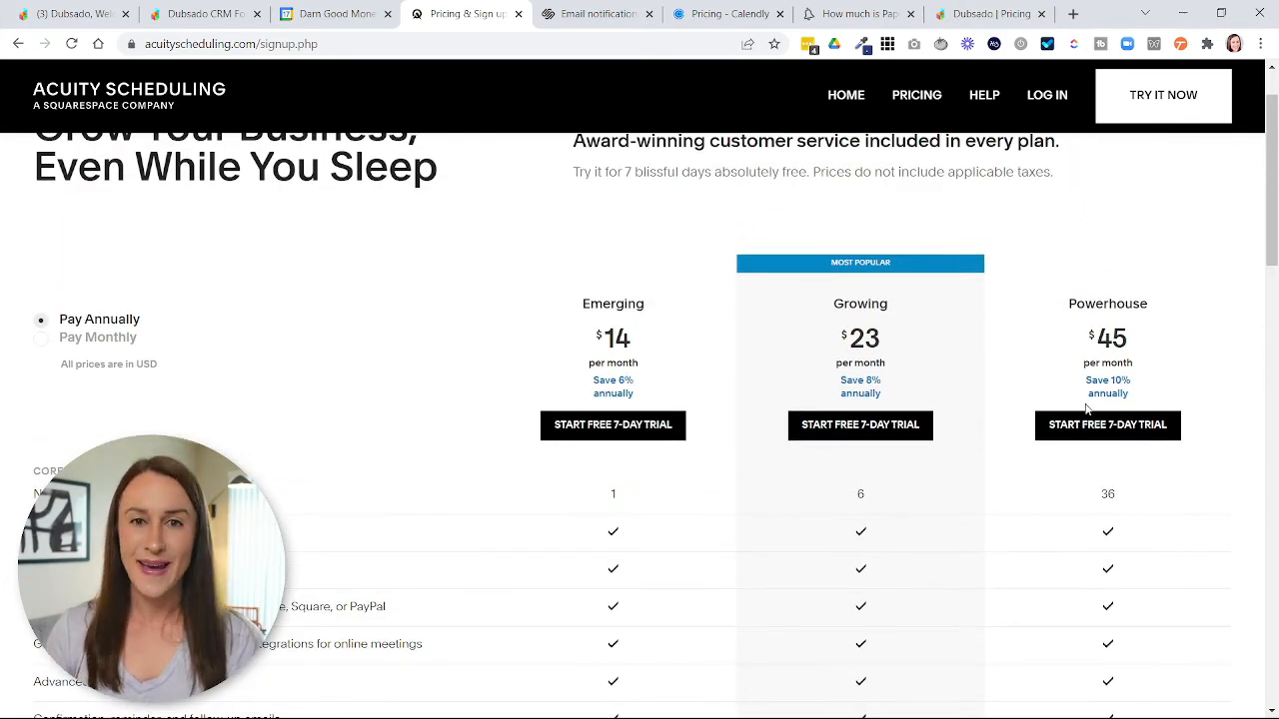
mouse_move(1108, 424)
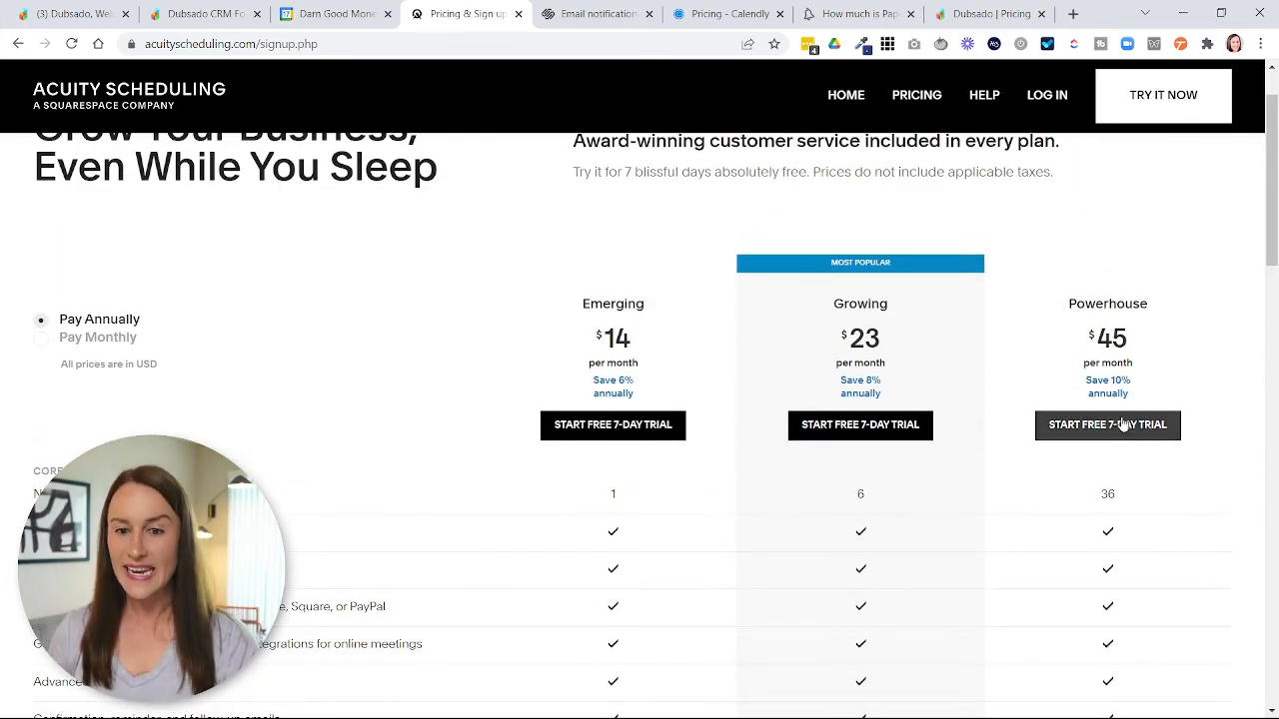
Step: Switch to the Calendly pricing tab showing Basic, Essentials $8, Professional $12, Teams $16 and Enterprise
left_click(726, 13)
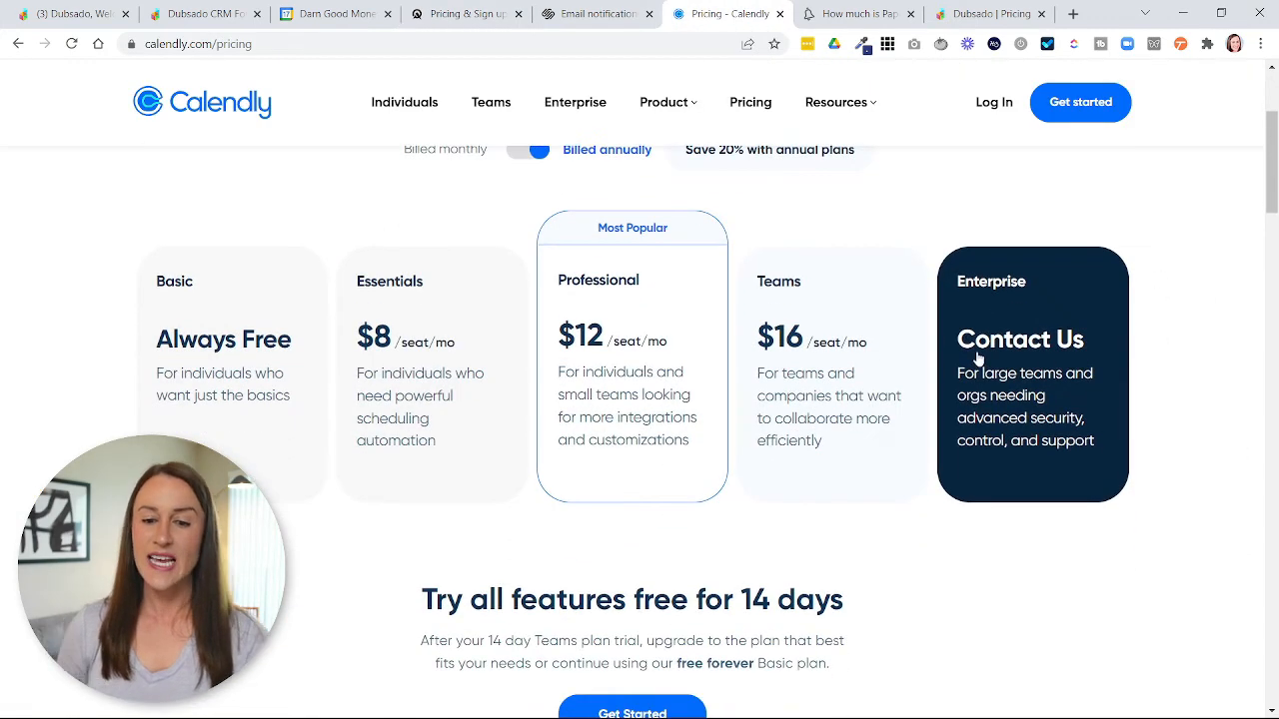
mouse_move(813, 388)
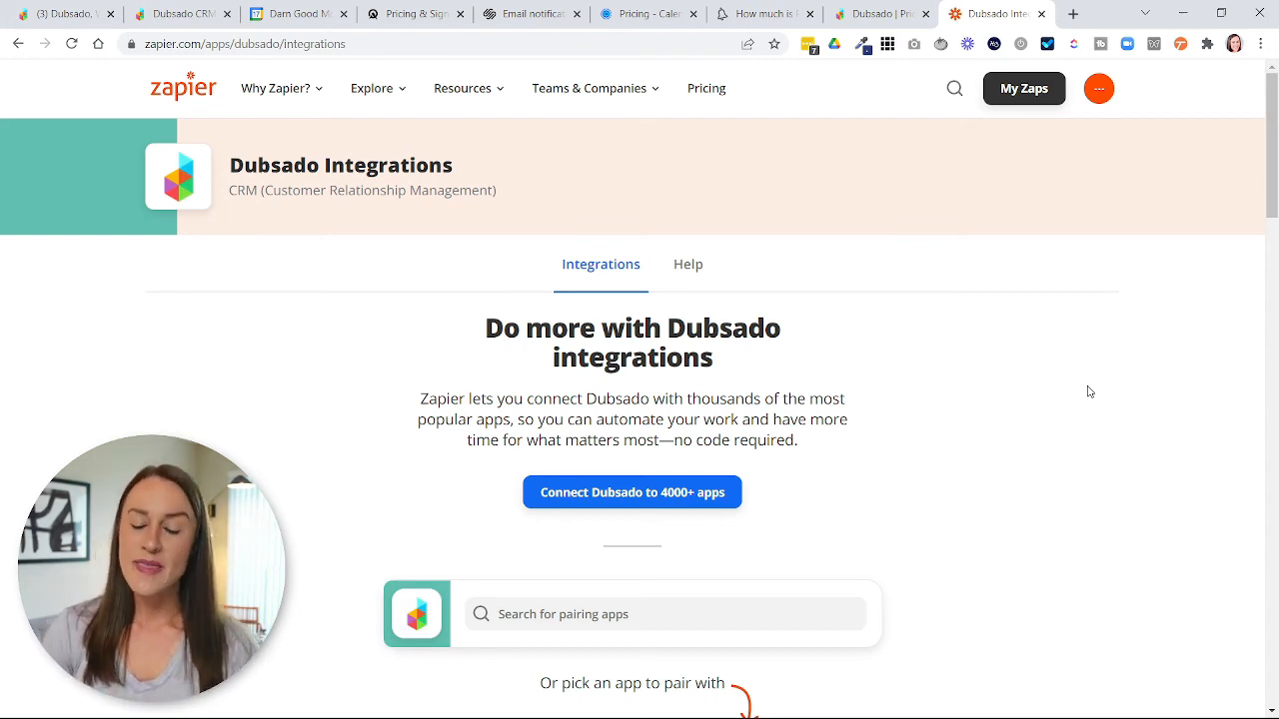
mouse_move(984, 454)
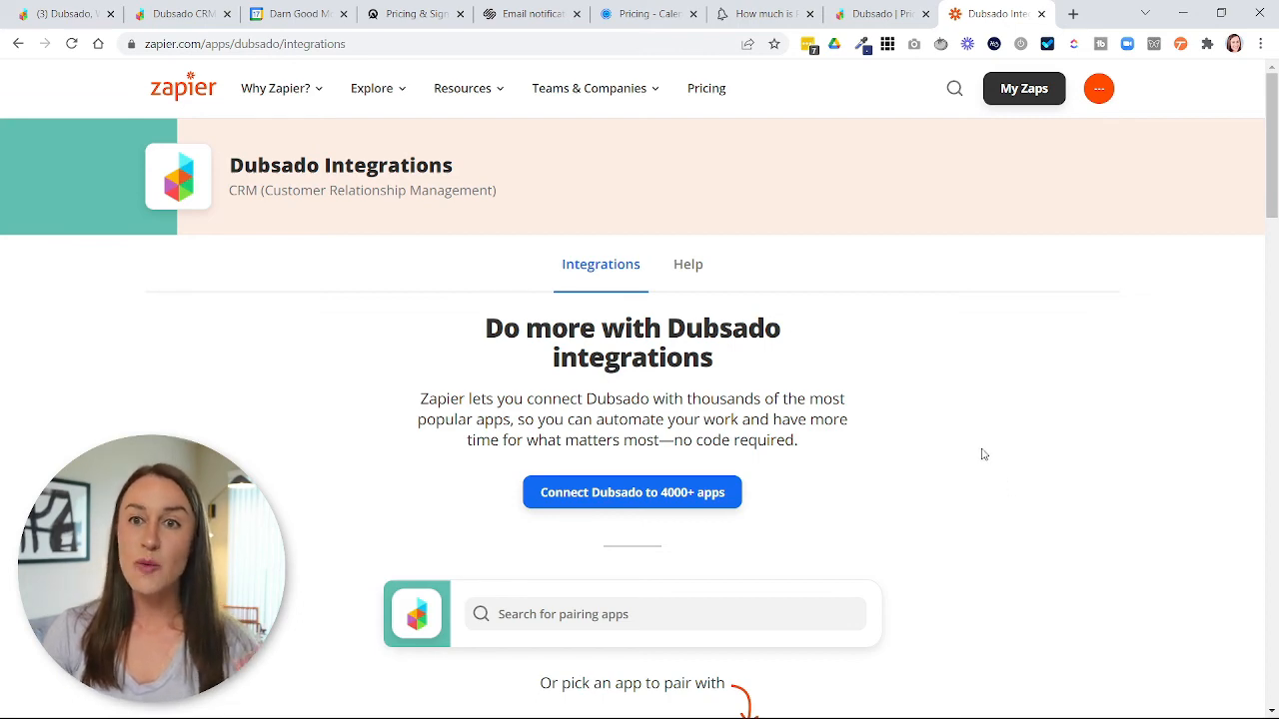
Step: Scroll Dubsado's Zapier page to the supported triggers like Contract Signed and New Payment Received
scroll("down", 3)
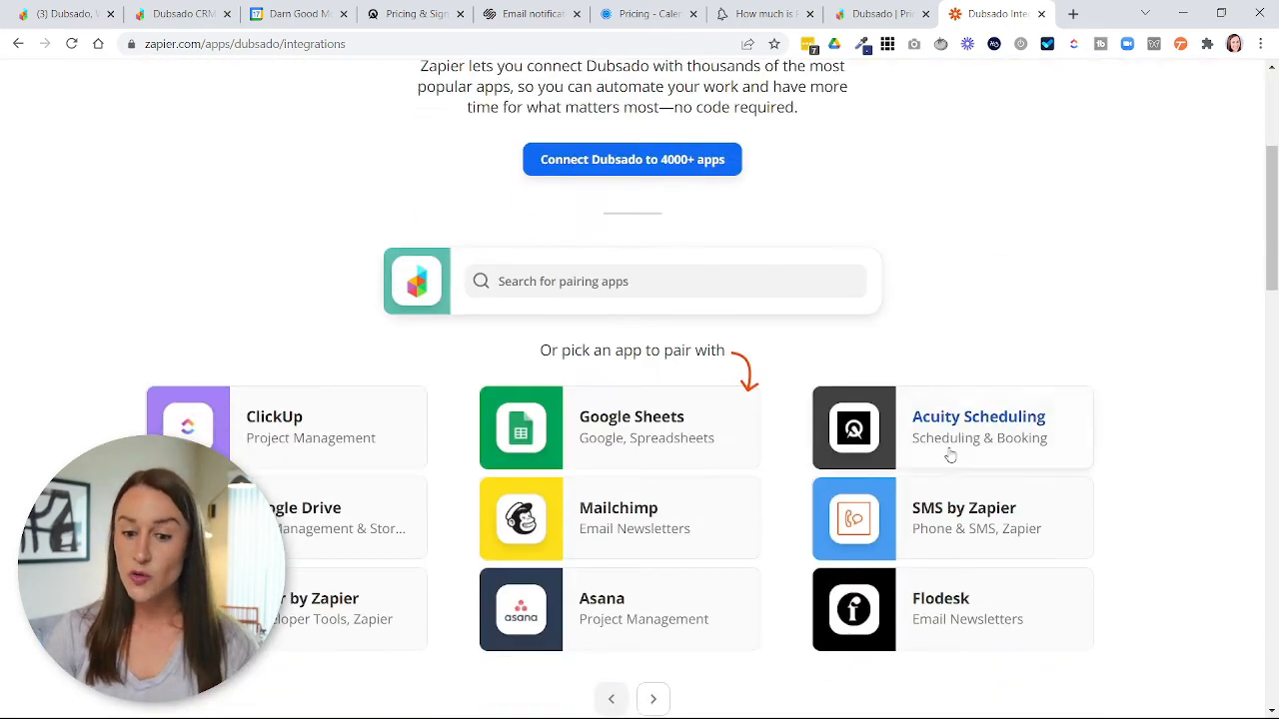
scroll("down", 3)
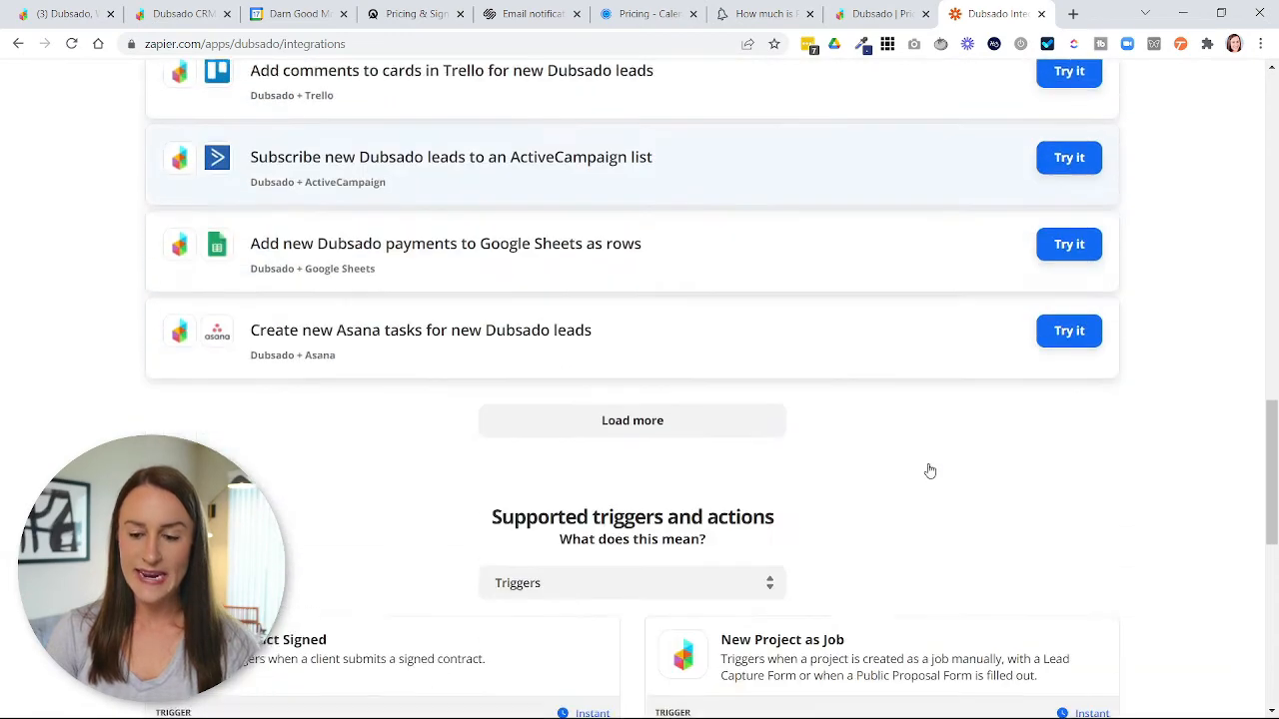
scroll("down", 3)
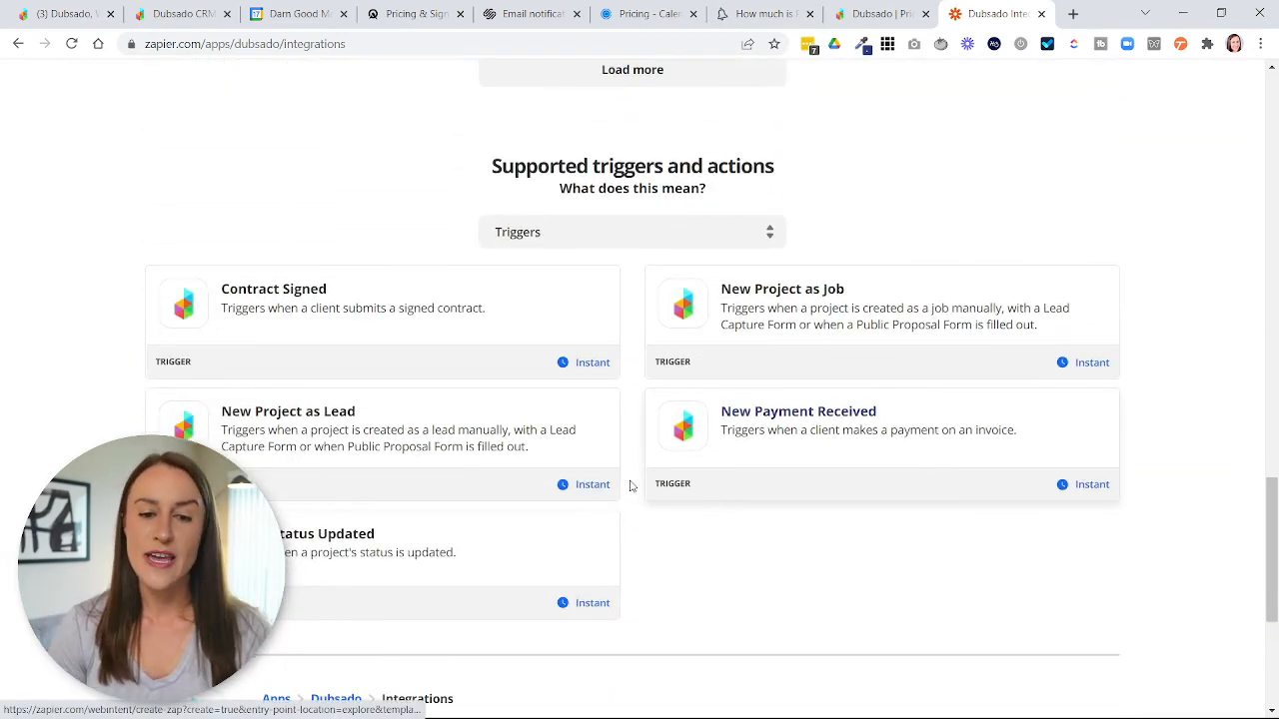
mouse_move(476, 449)
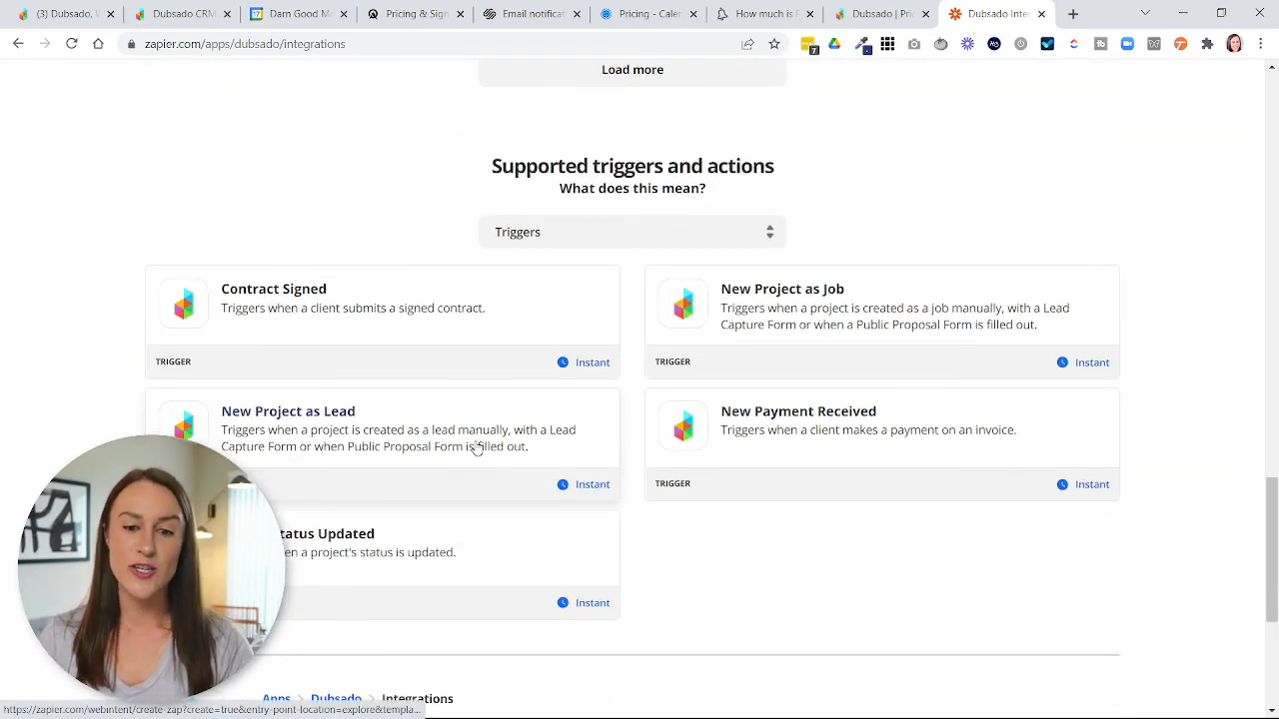
mouse_move(435, 219)
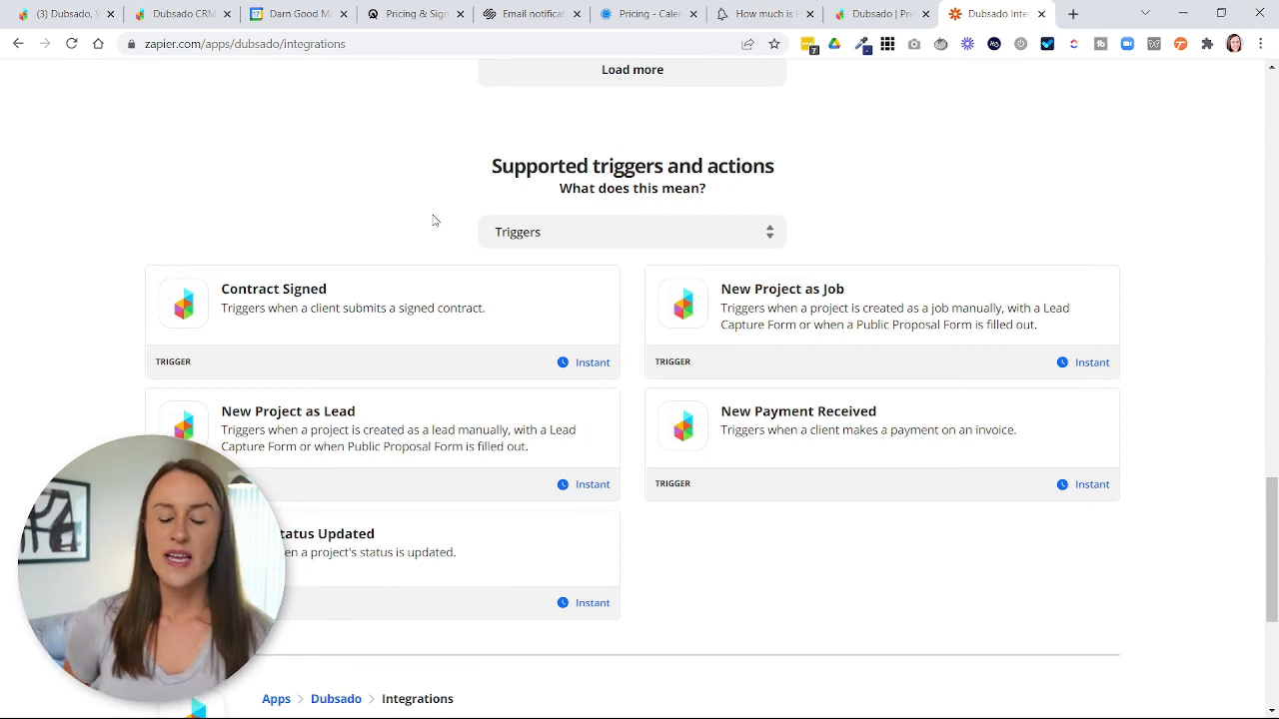
mouse_move(357, 200)
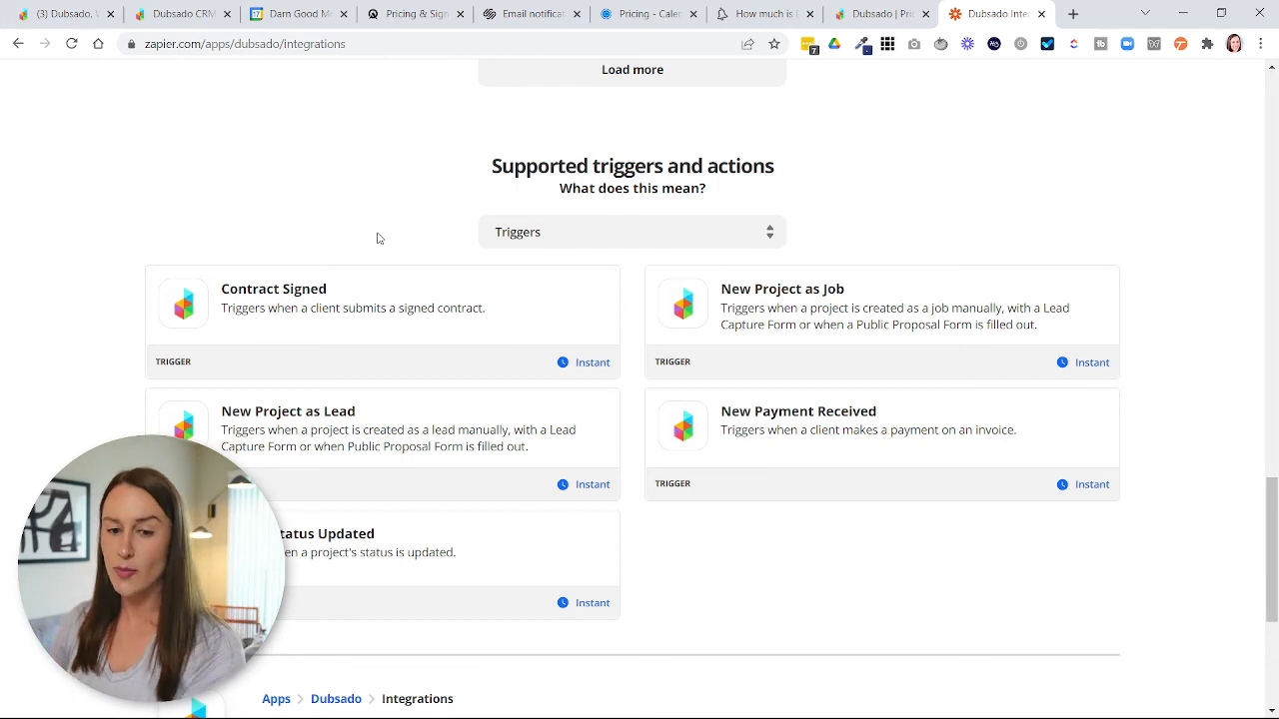
Step: Switch the supported list from Triggers to Actions, revealing only Create Project
left_click(631, 231)
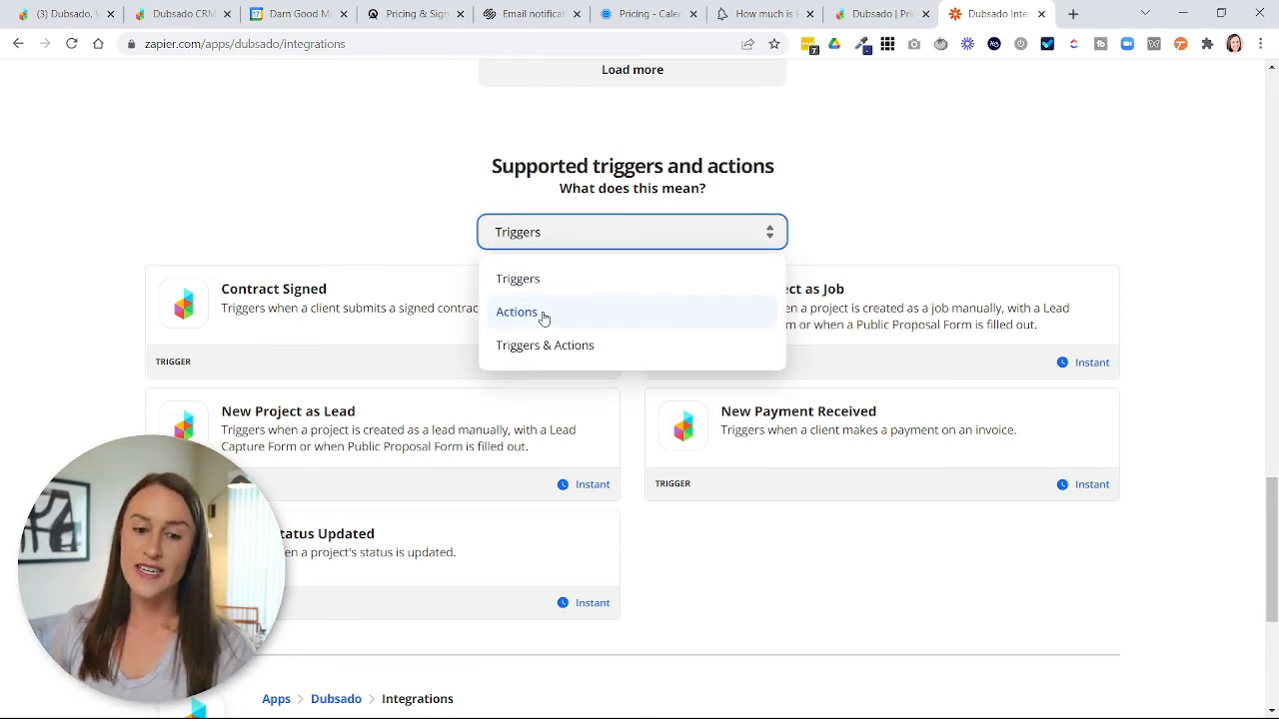
left_click(517, 312)
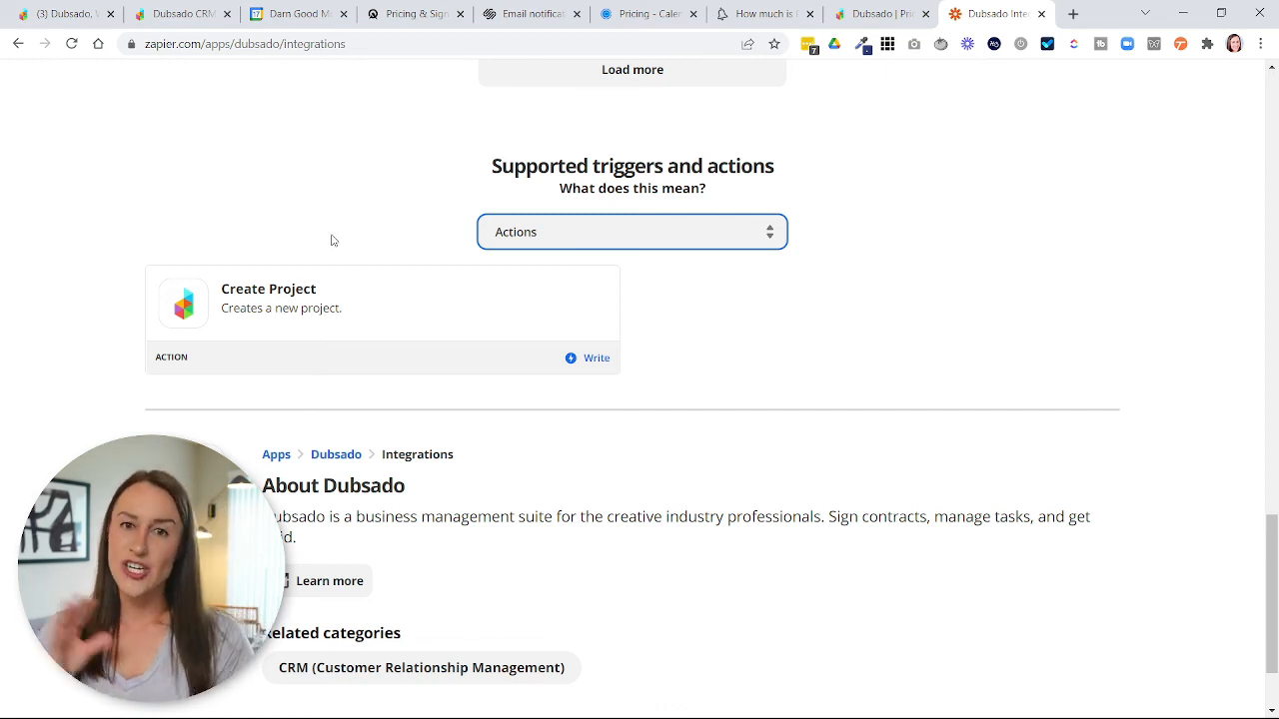
mouse_move(375, 225)
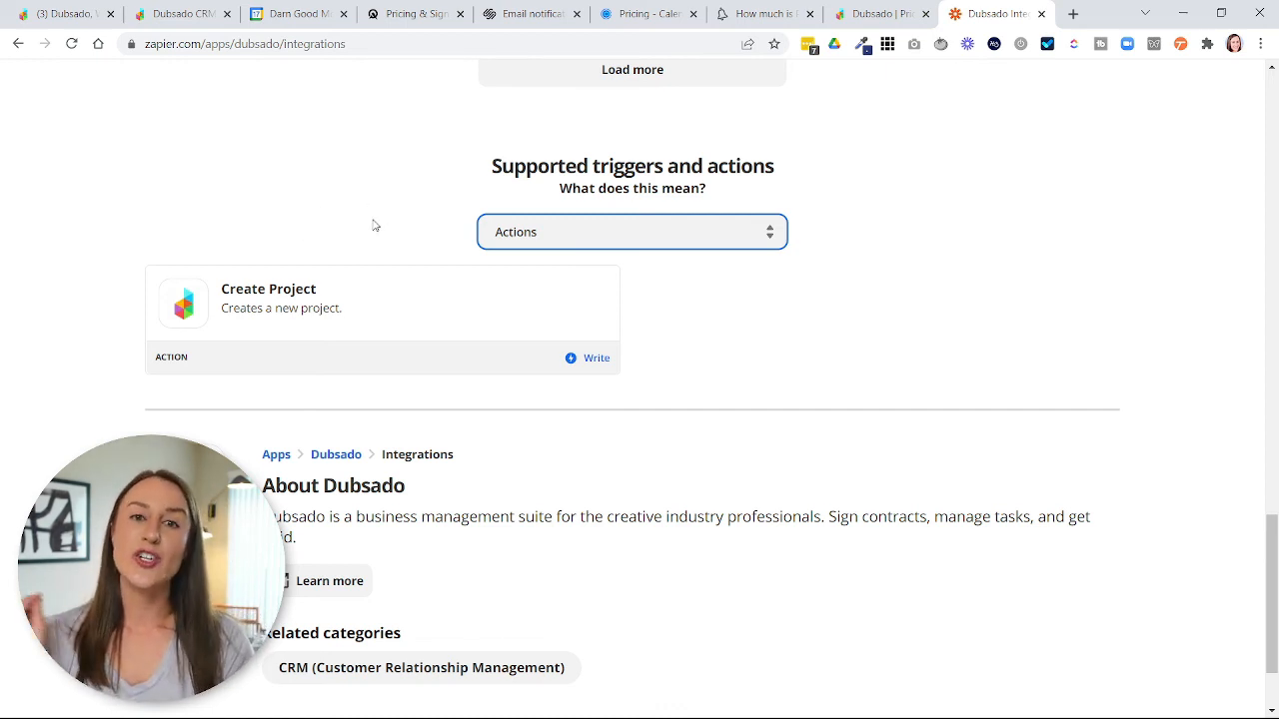
mouse_move(364, 239)
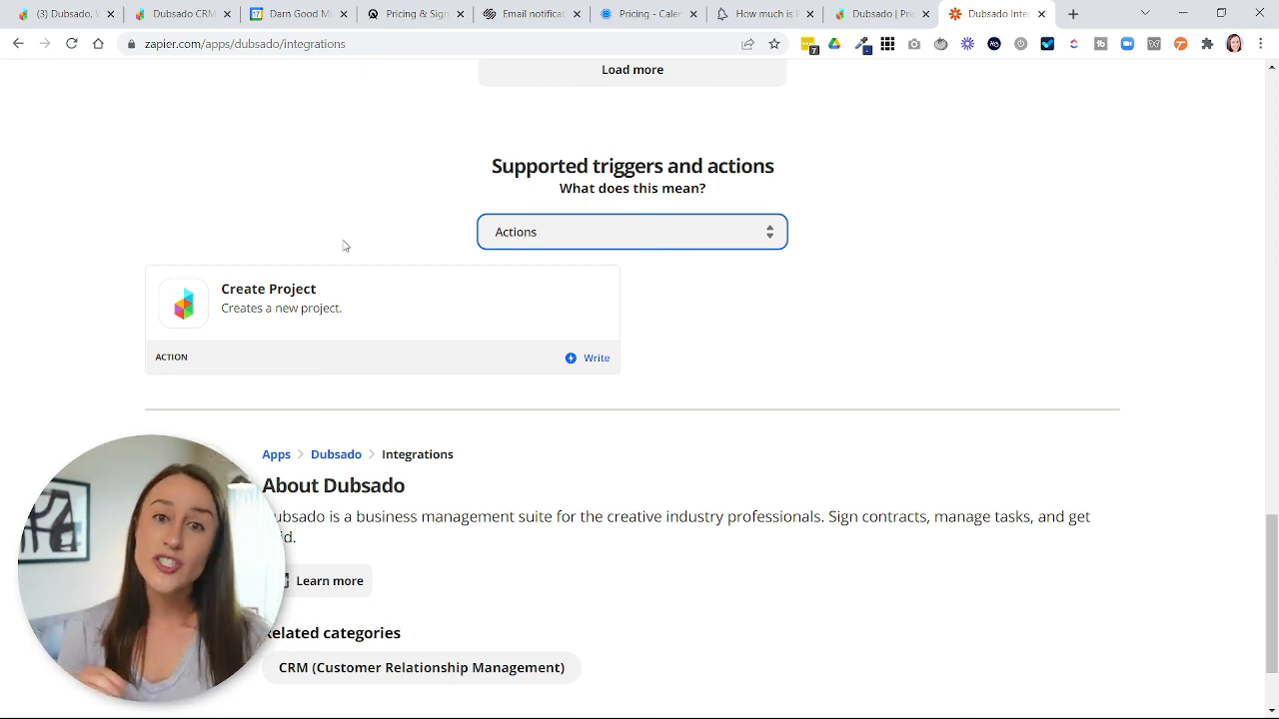
mouse_move(350, 262)
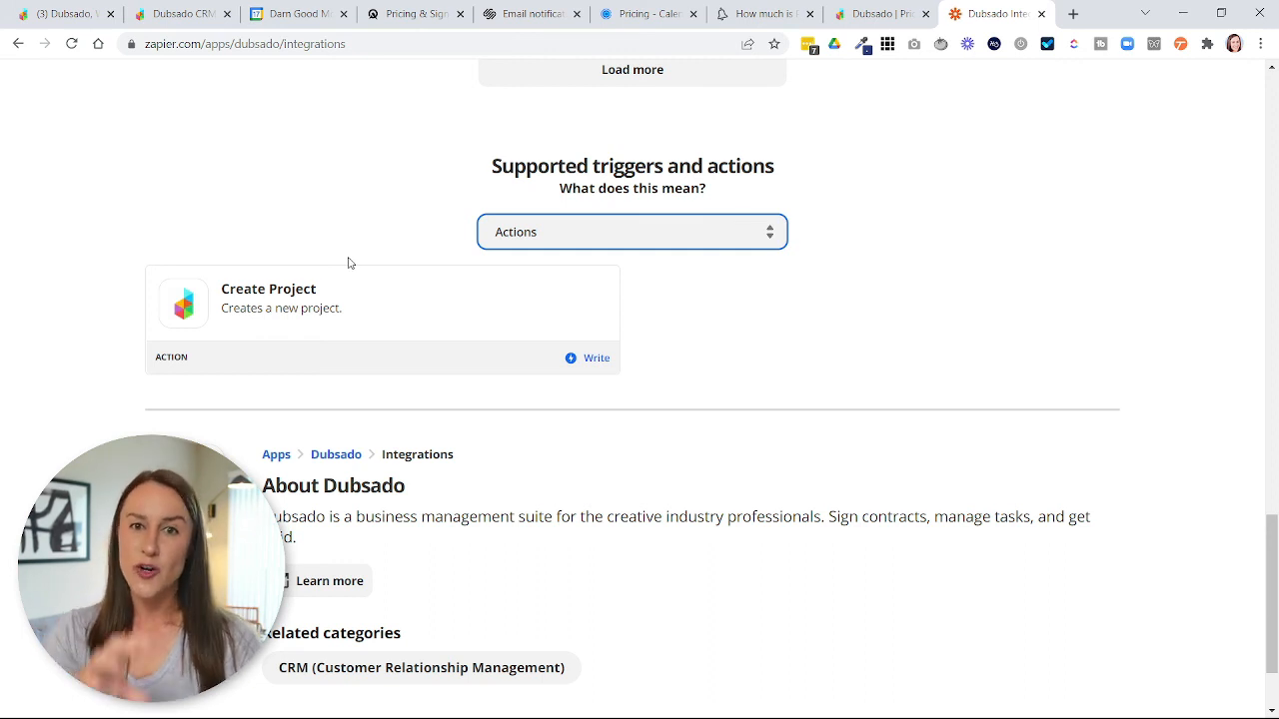